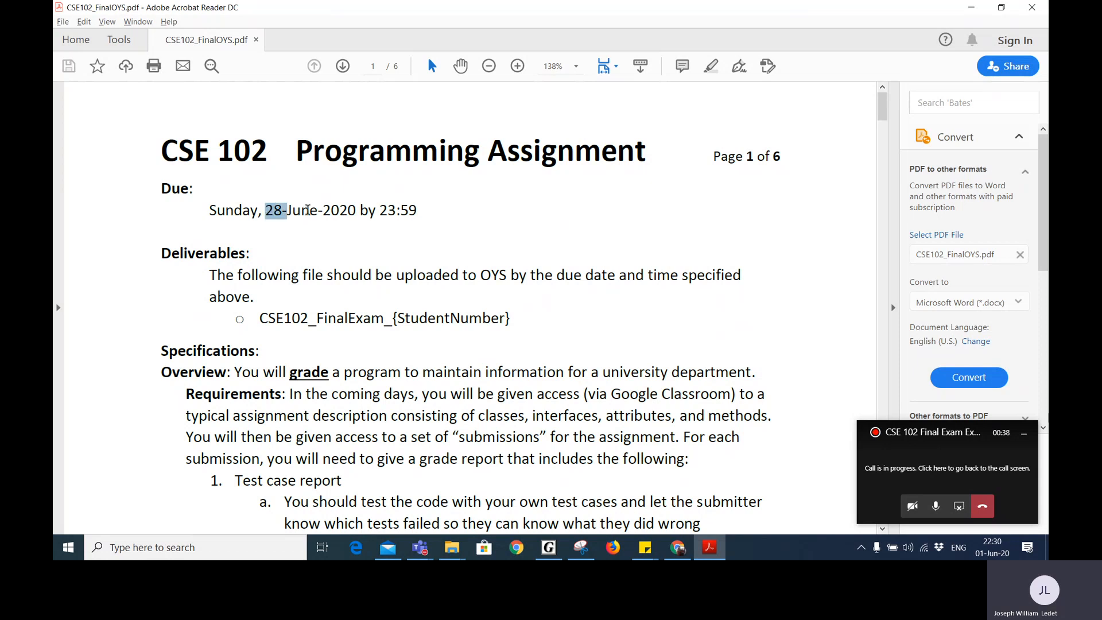
Select the 28-June-2020 due date, then the file name CSE102_FinalExam_{StudentNumber}
left_click_drag(276, 209, 356, 209)
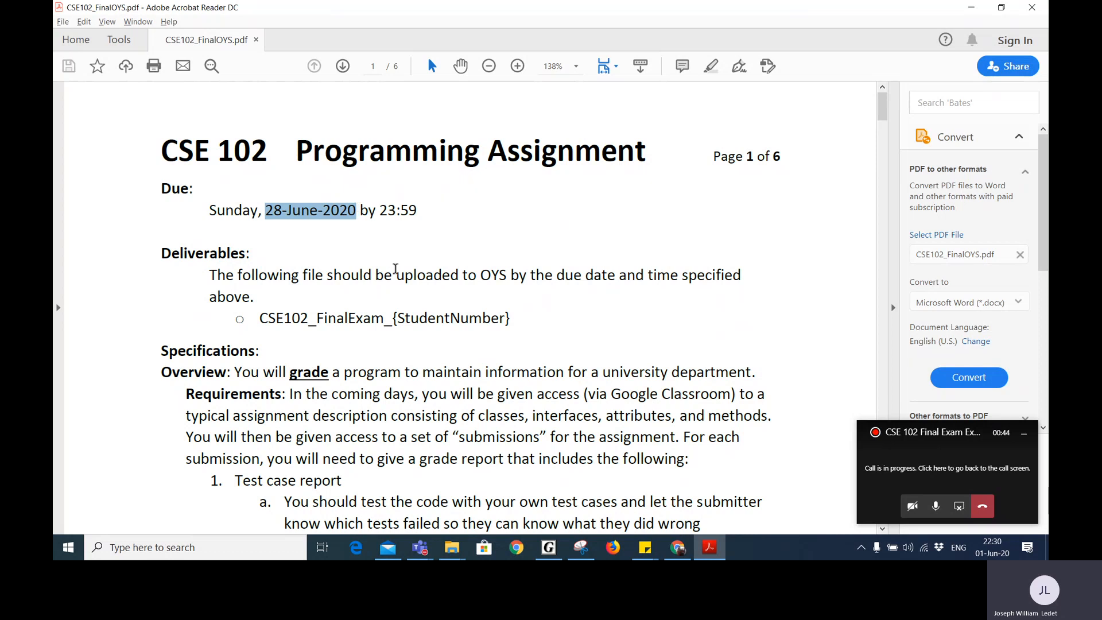
mouse_move(326, 308)
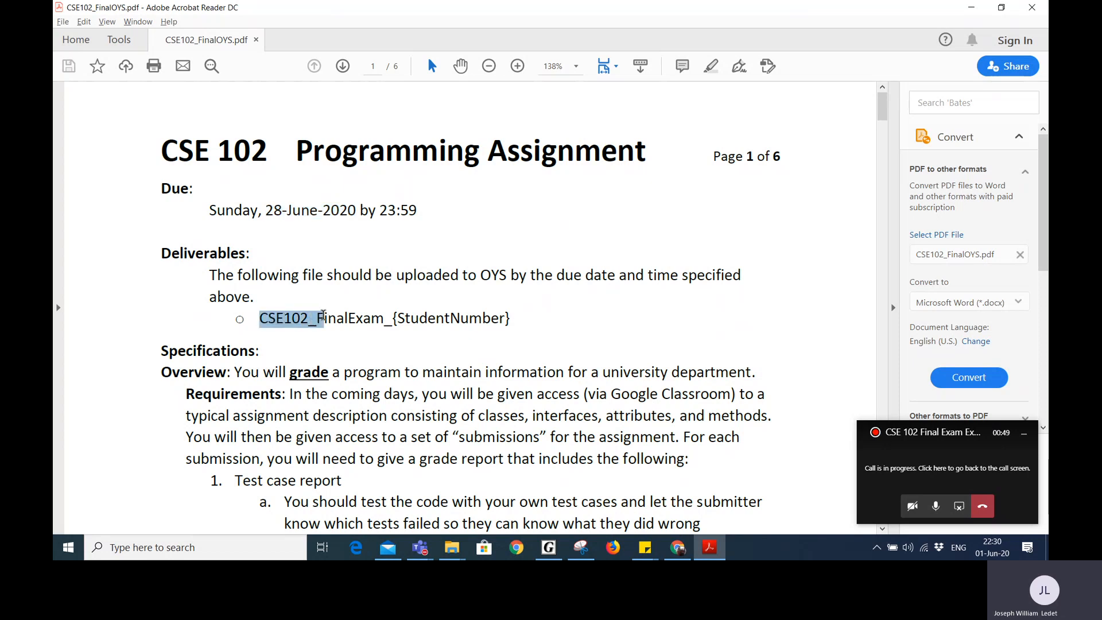
left_click_drag(327, 318, 386, 318)
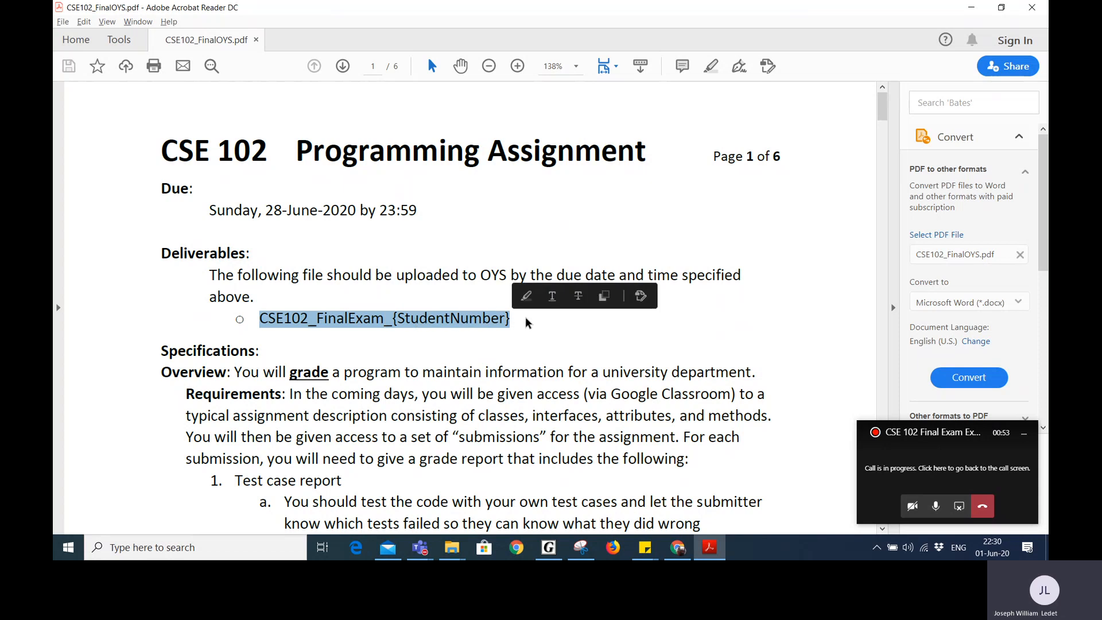
left_click(546, 341)
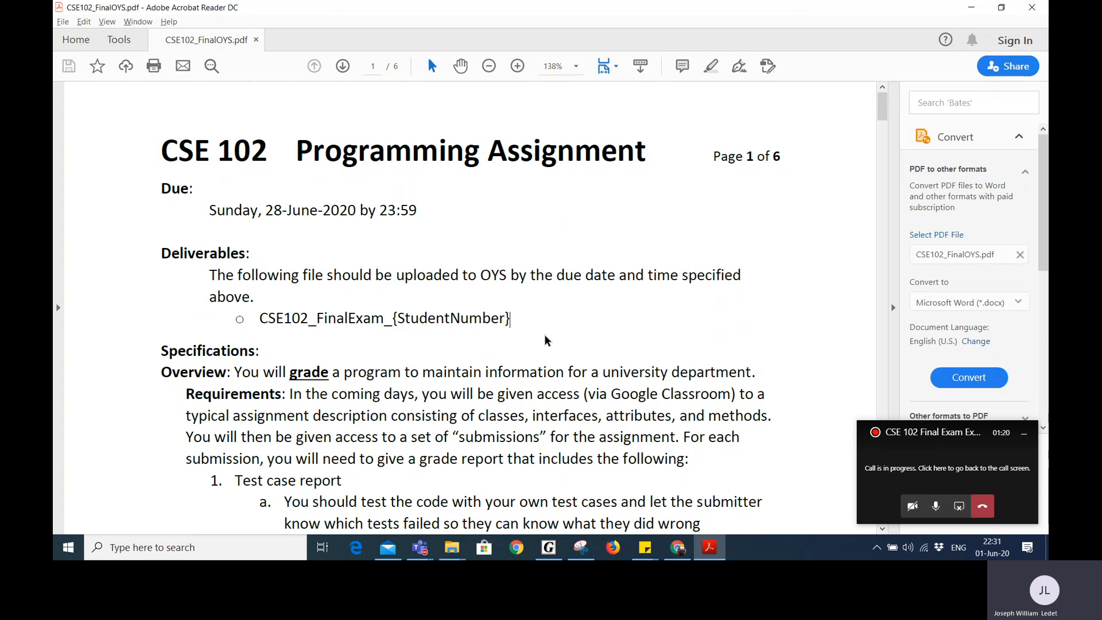
mouse_move(513, 358)
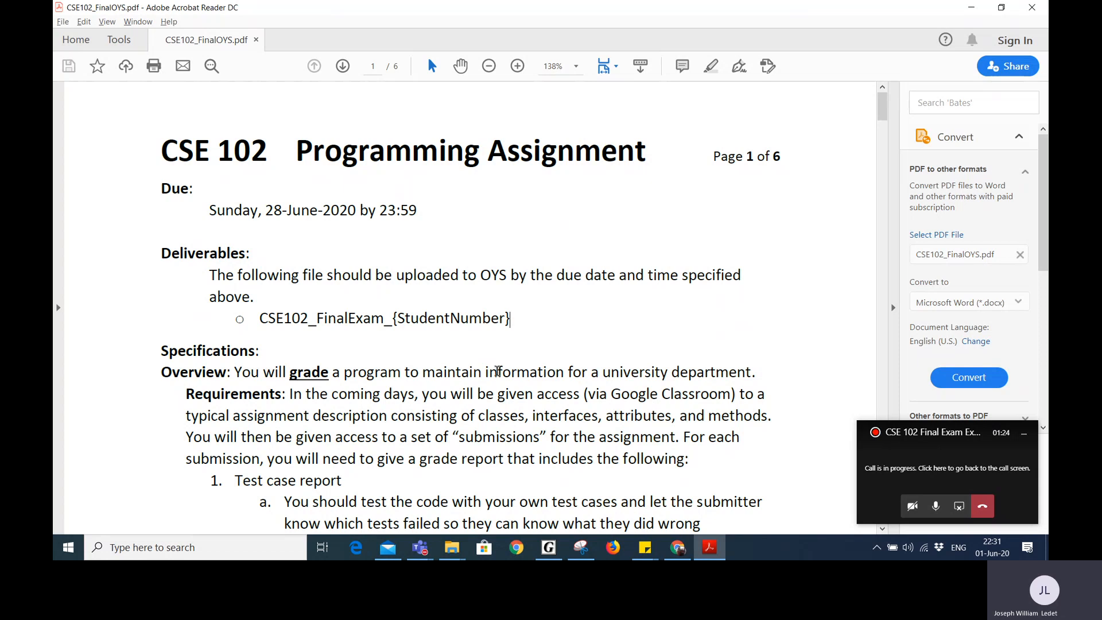
mouse_move(497, 371)
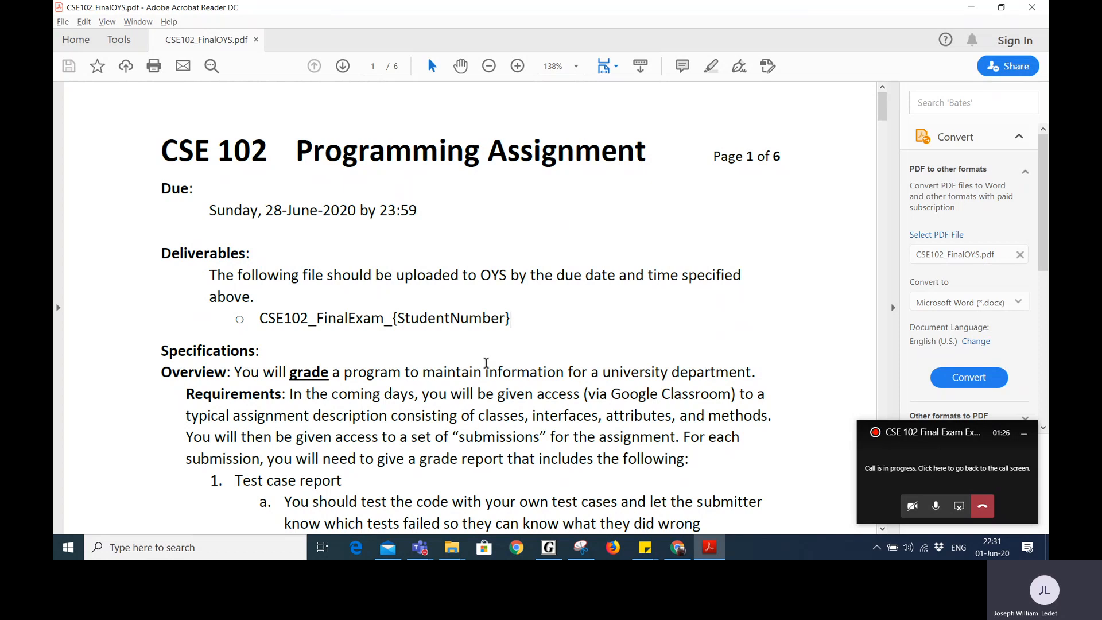
Return to page 1 and scroll down to the grade report requirements list
scroll("down", 3)
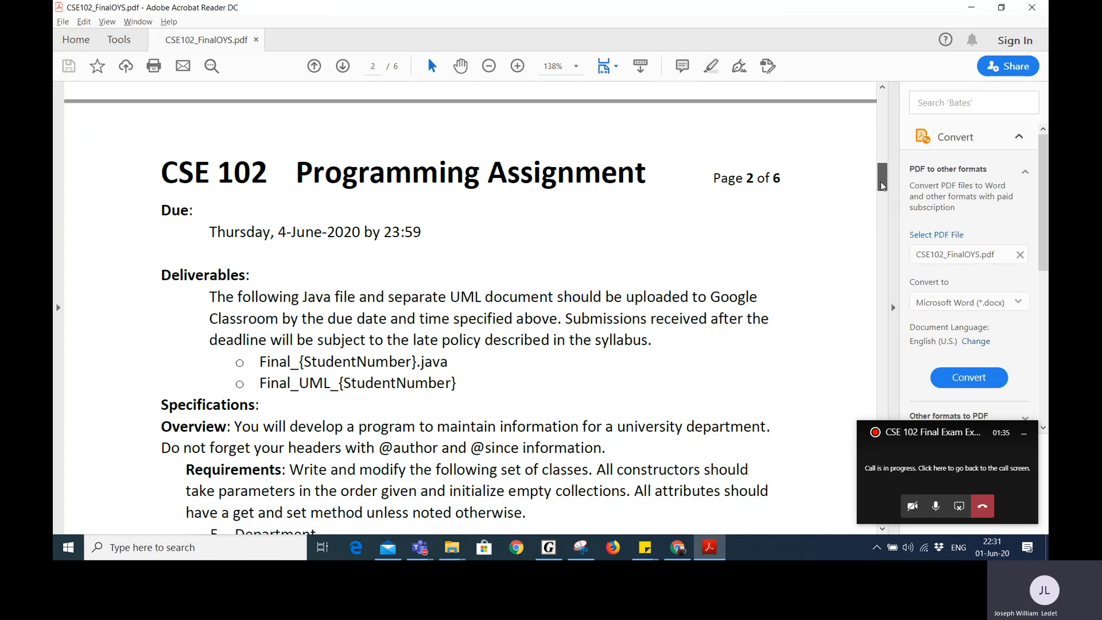
left_click(314, 67)
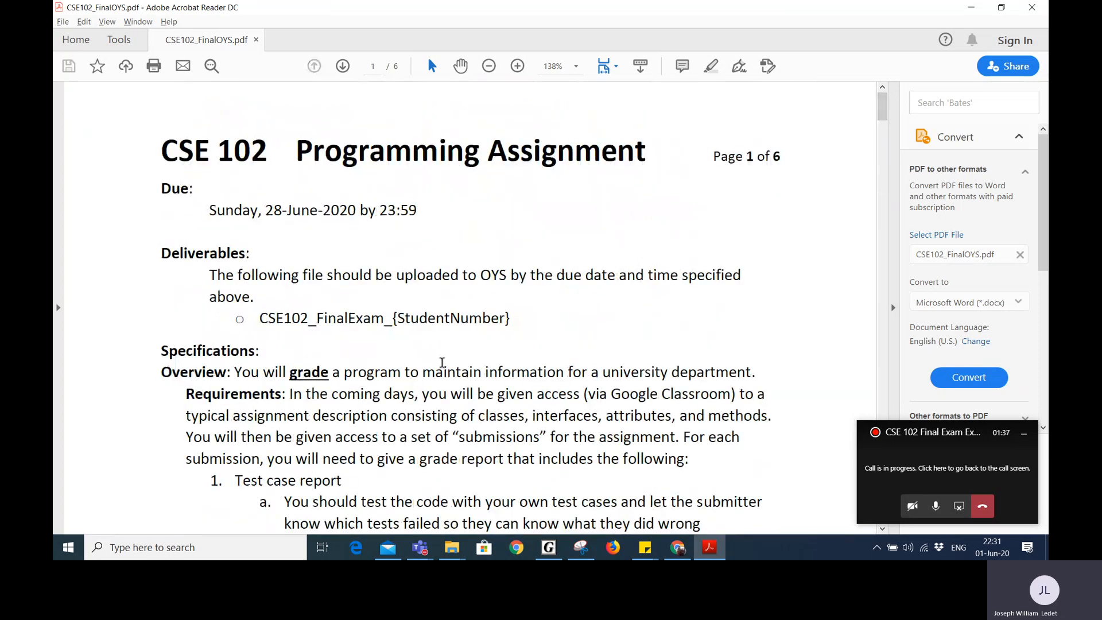
scroll("down", 3)
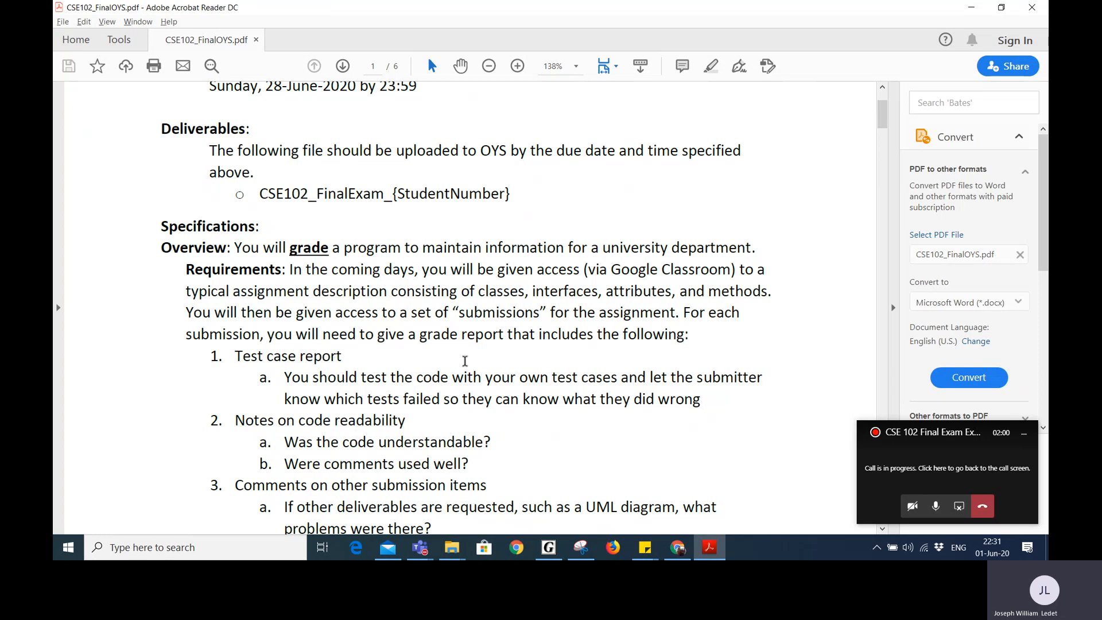
Scroll down to reveal item 4, the Final grade value with weighting
scroll("down", 3)
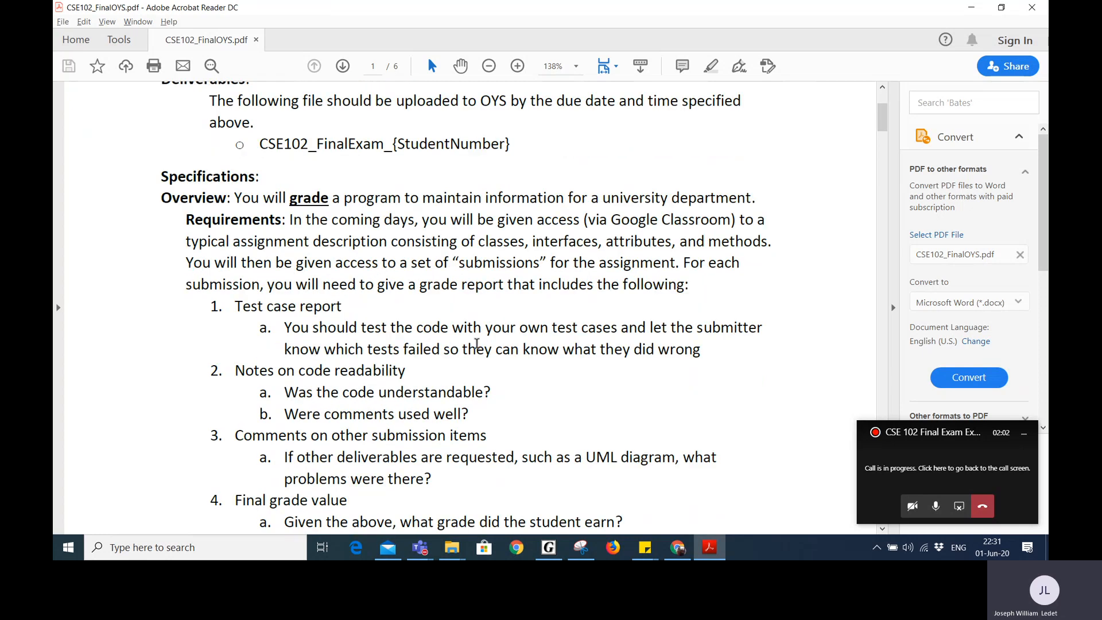
scroll("down", 3)
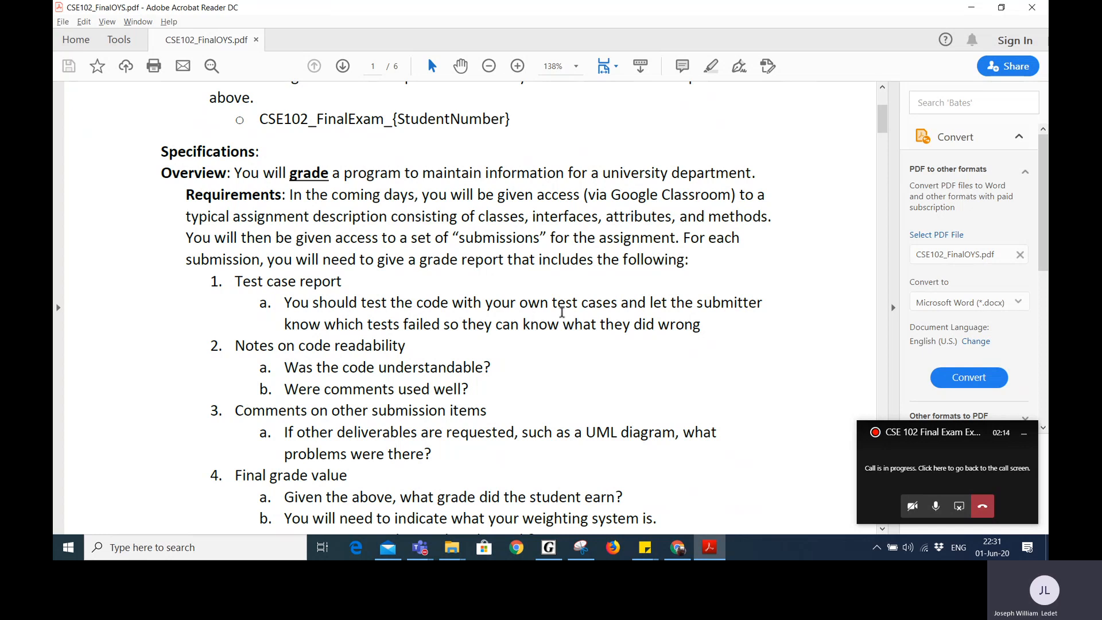
mouse_move(524, 155)
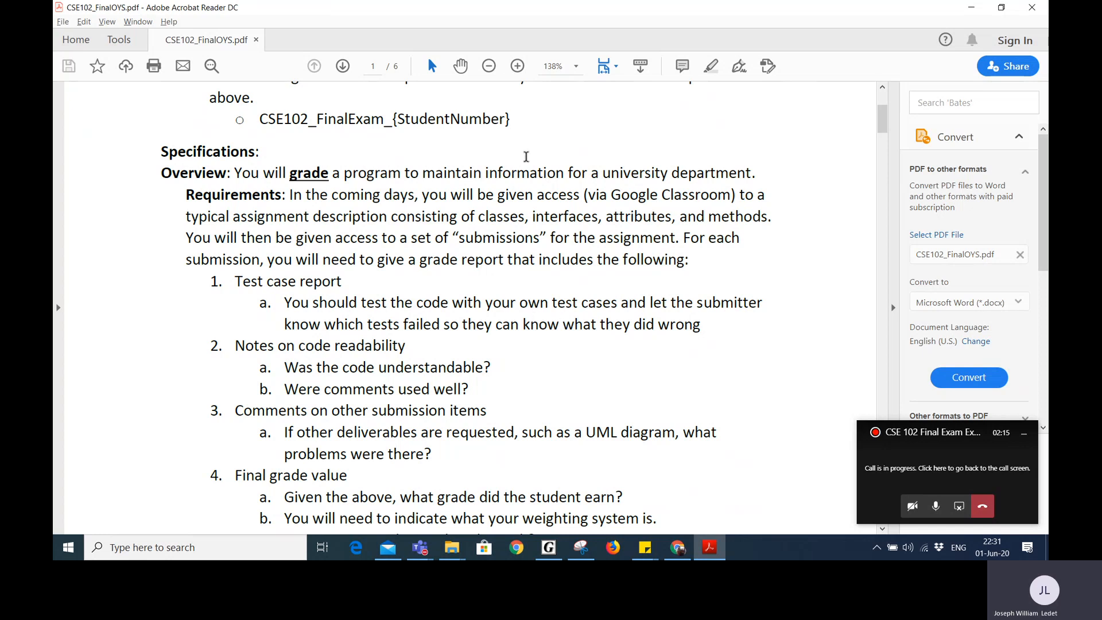
mouse_move(599, 192)
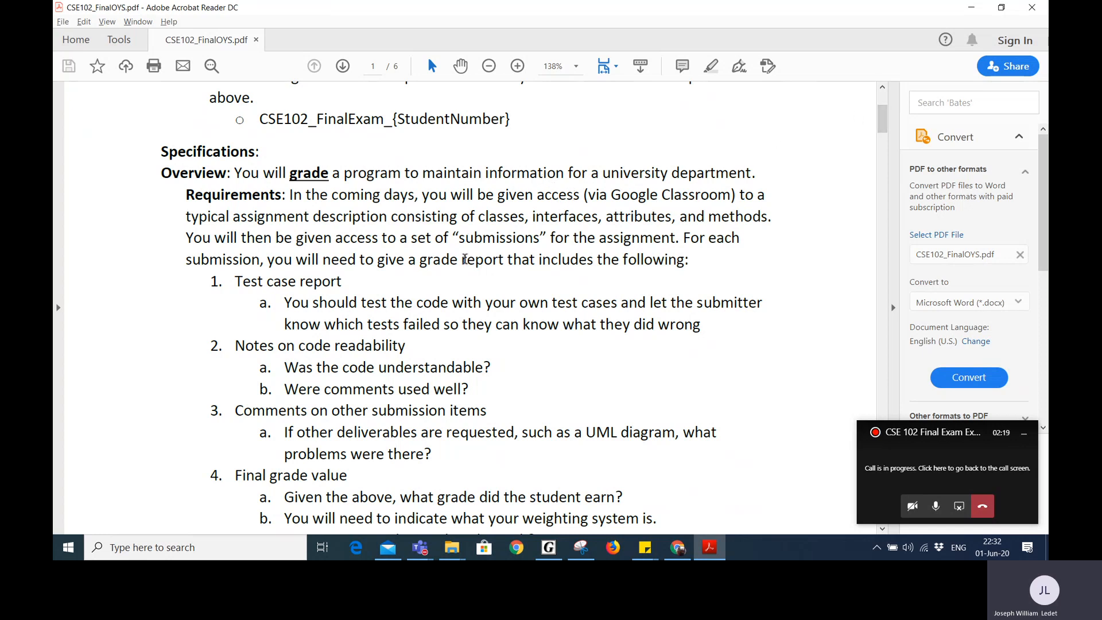
Scroll to page 2 and clear the Final_UML_{StudentNumber} selection
scroll("down", 3)
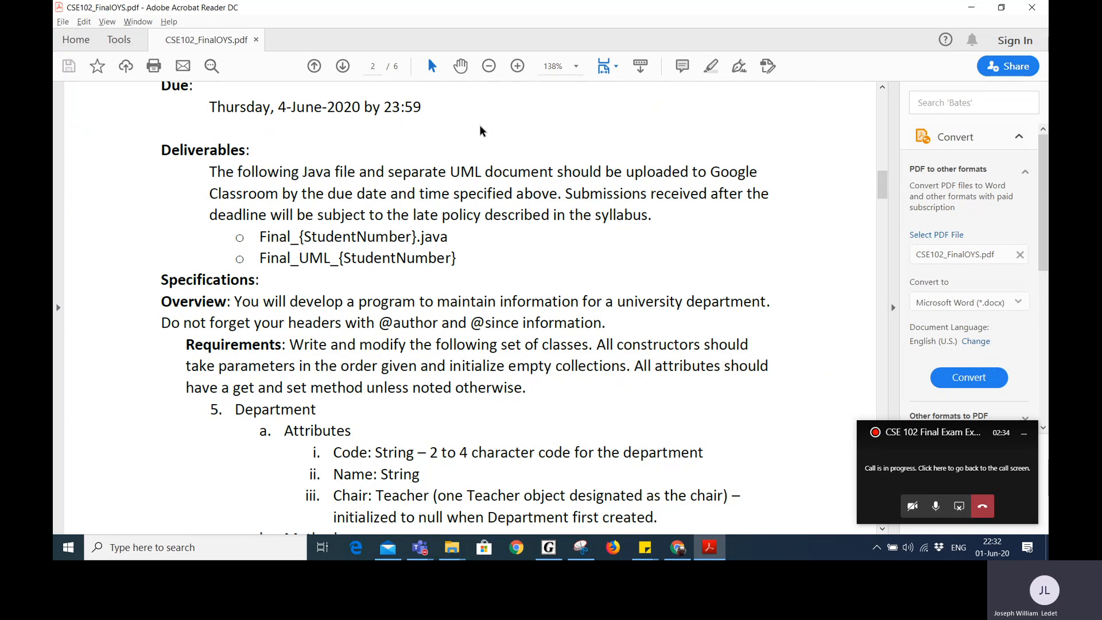
mouse_move(462, 252)
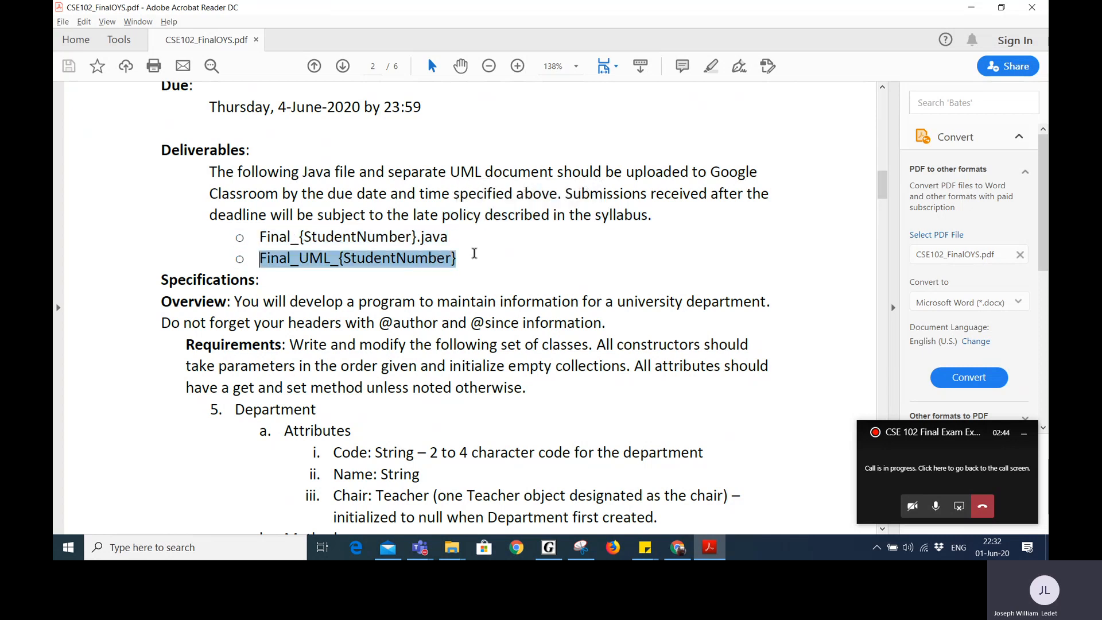
left_click(485, 257)
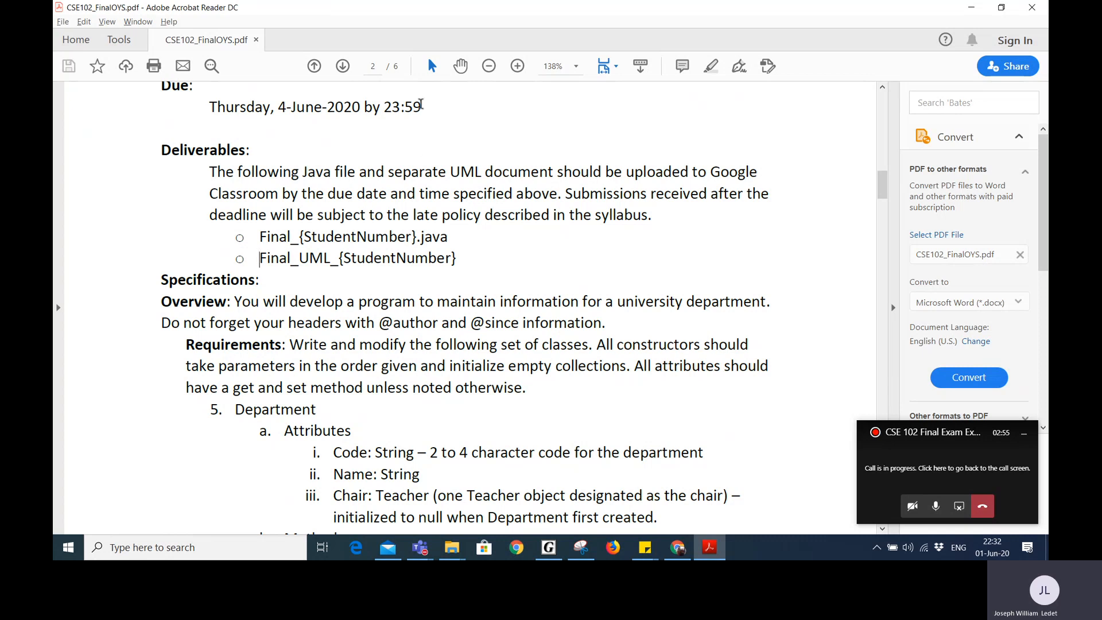
Select the page 2 due date line, then the late policy phrase in Deliverables
left_click_drag(209, 106, 421, 106)
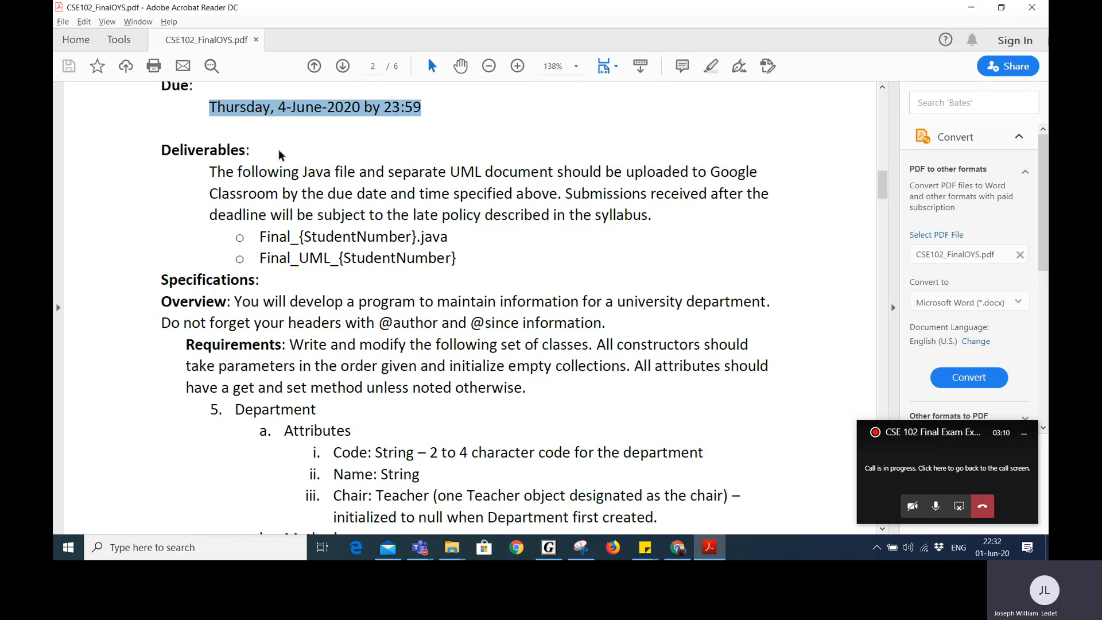
left_click(416, 215)
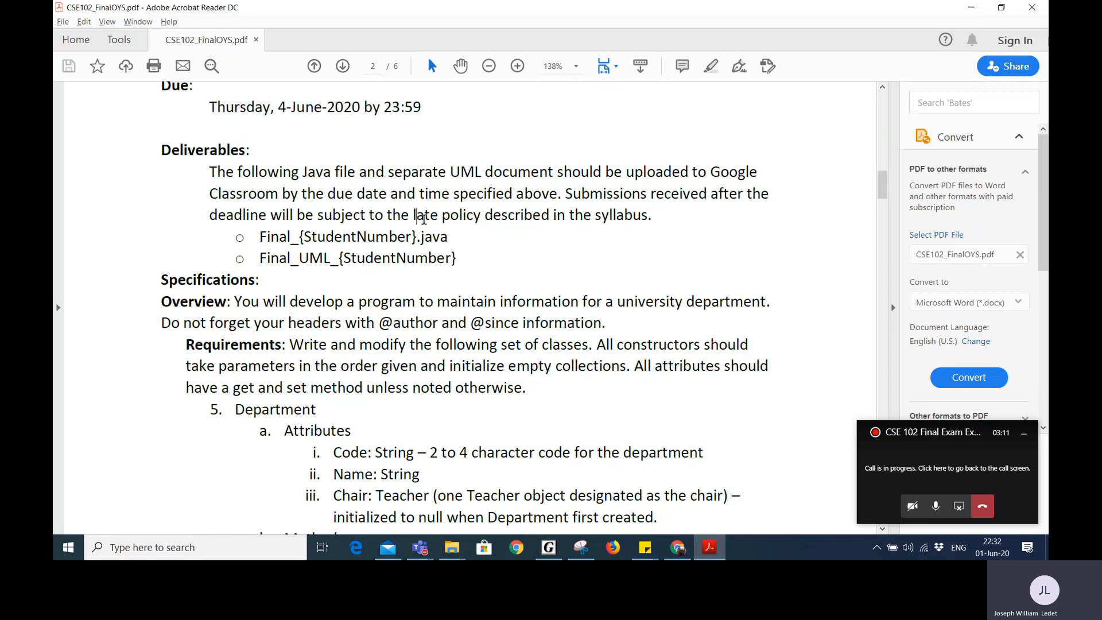
left_click_drag(416, 215, 549, 214)
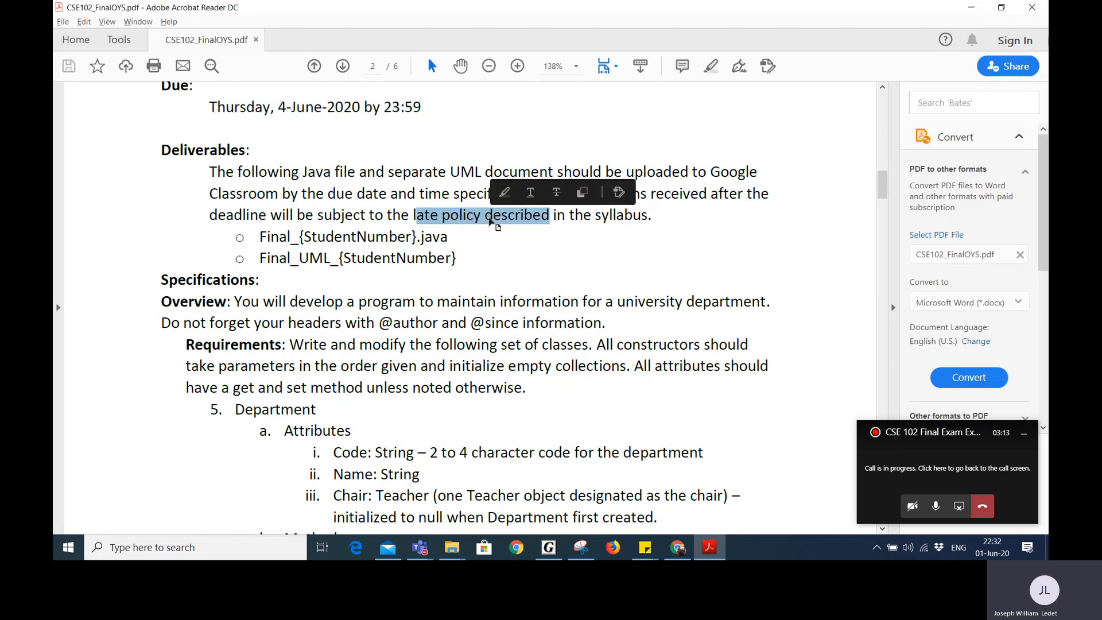
left_click(540, 257)
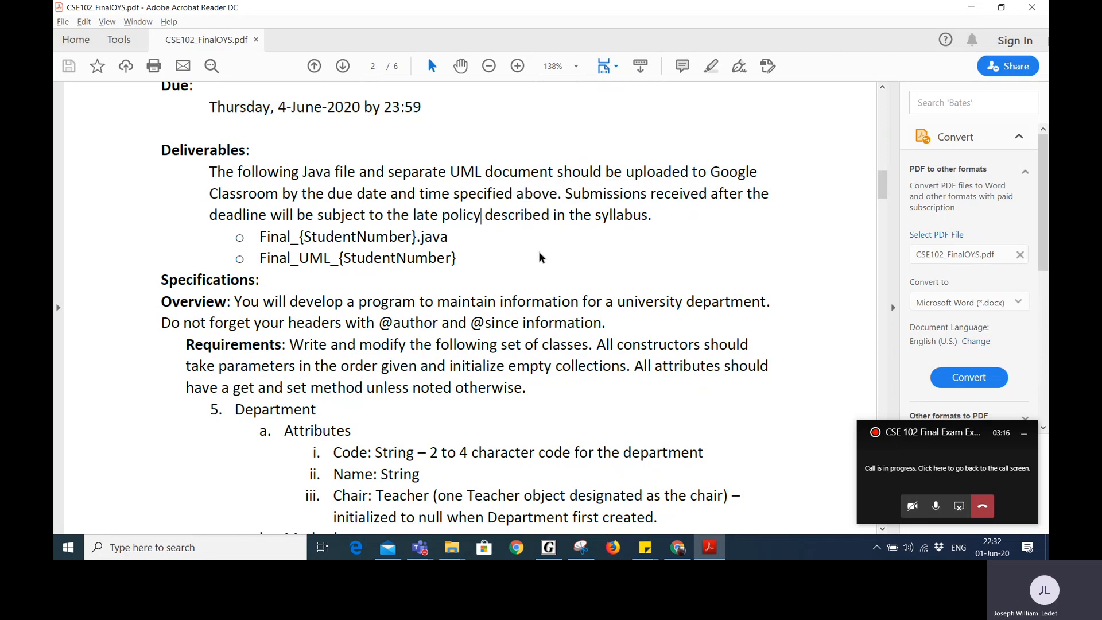
mouse_move(546, 256)
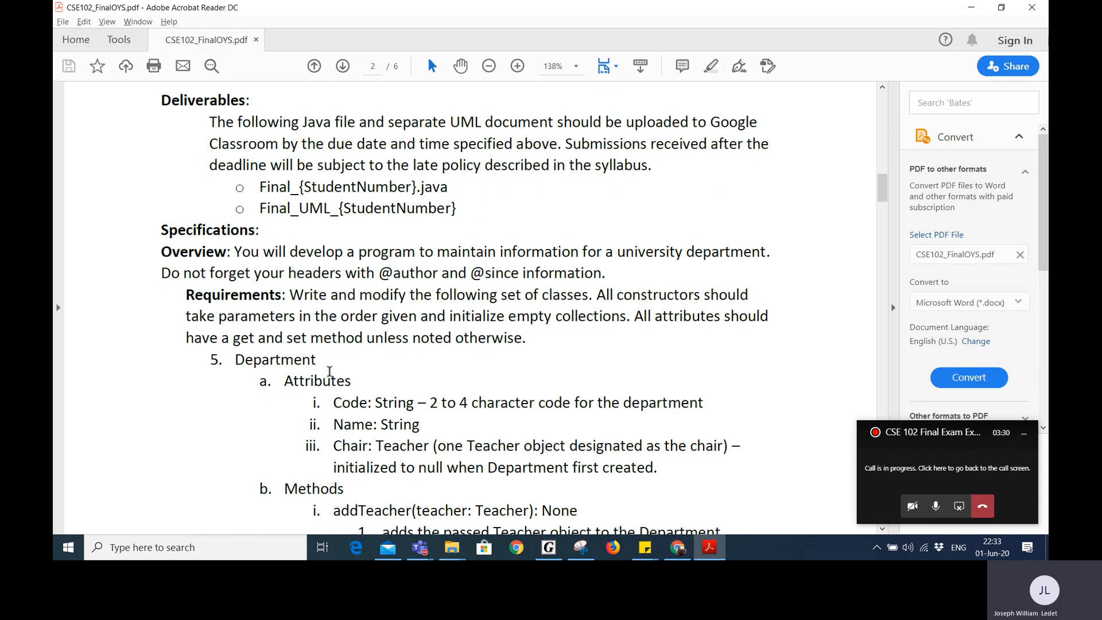
mouse_move(509, 386)
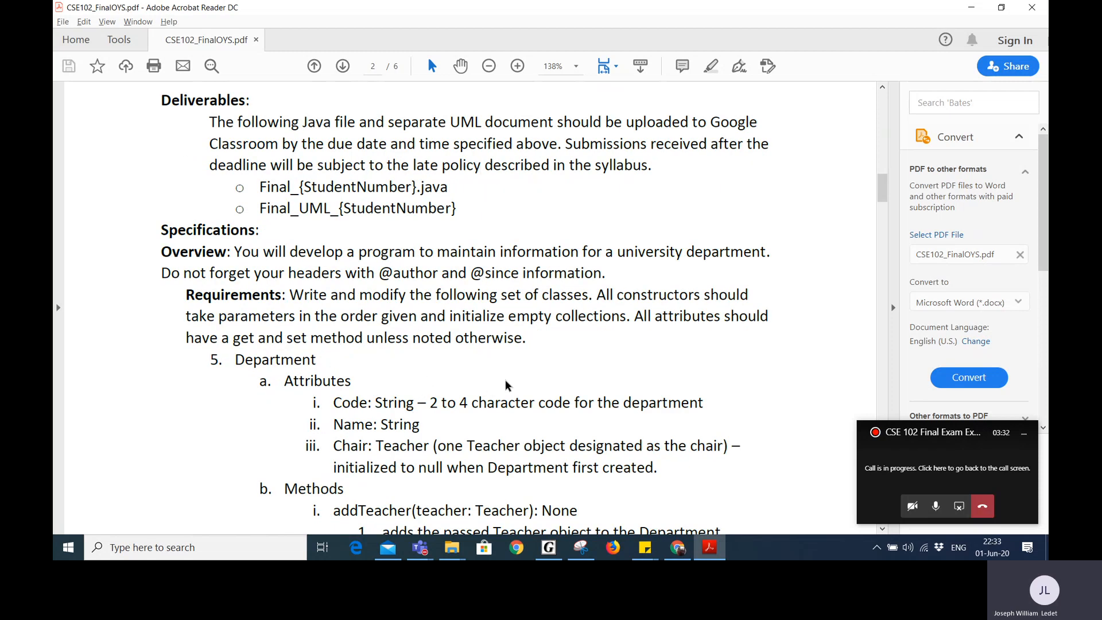
Select the Department item number, then scroll through pages 2–5 past the grade tables
double_click(213, 359)
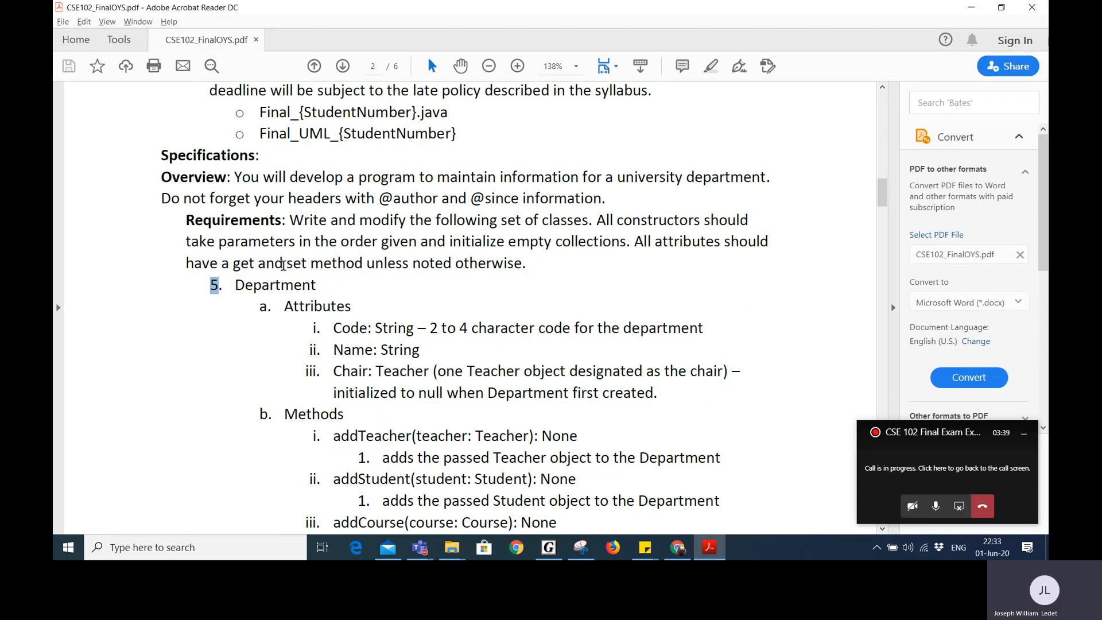
scroll("down", 3)
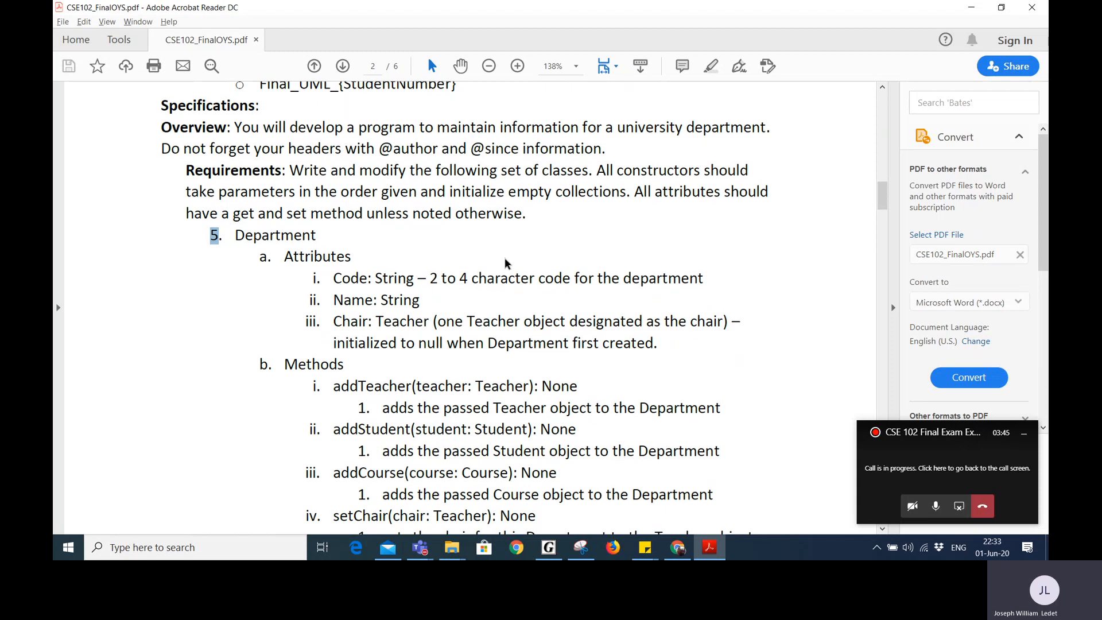
scroll("down", 3)
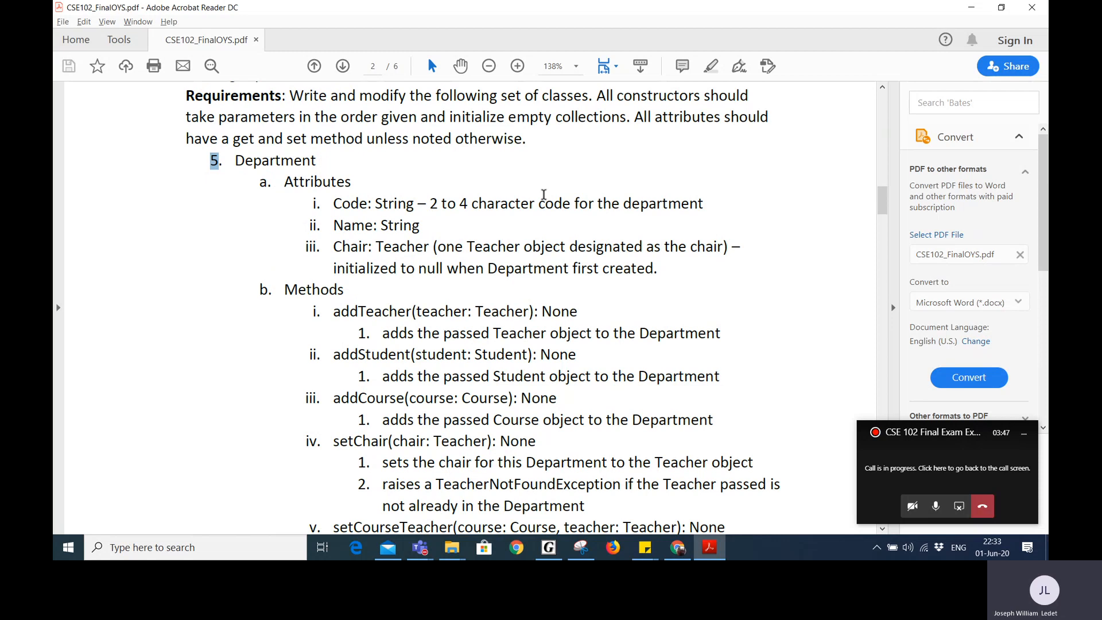
scroll("down", 3)
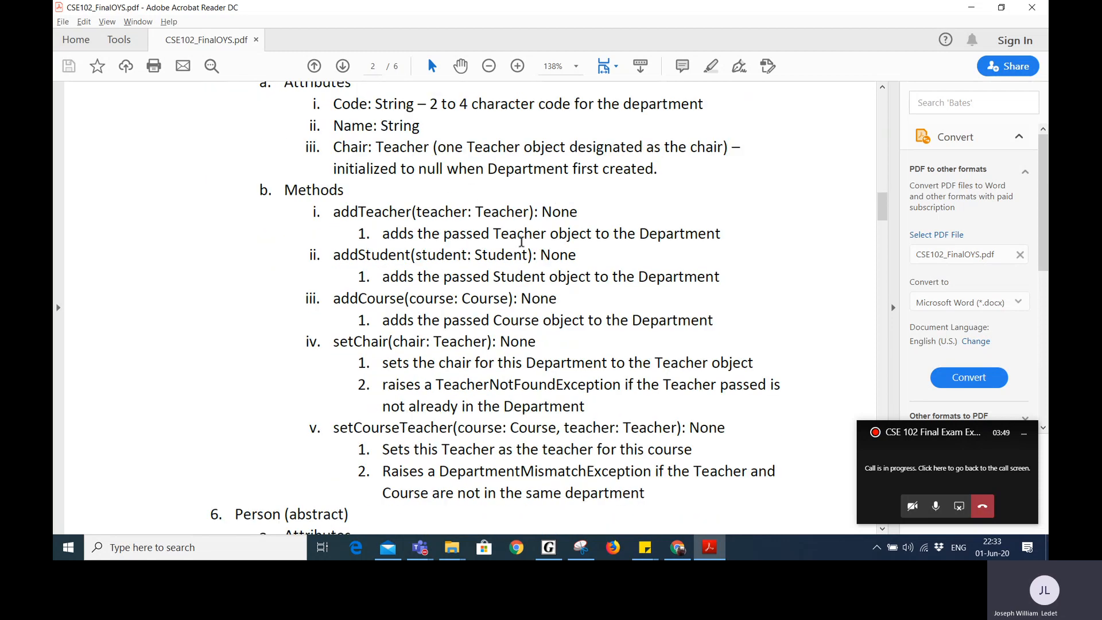
scroll("down", 3)
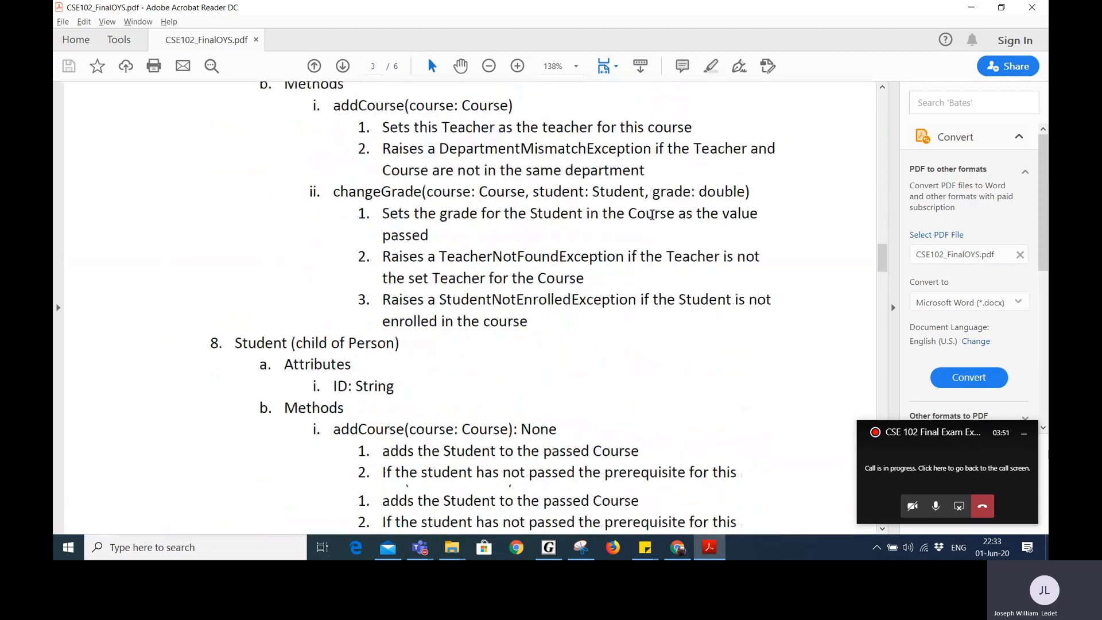
scroll("down", 3)
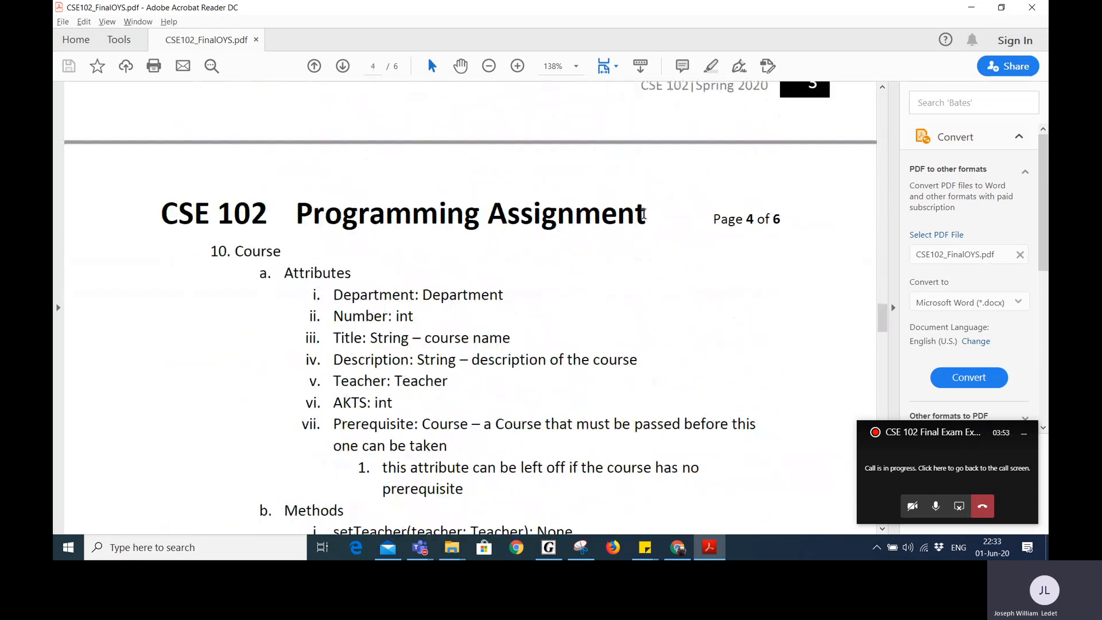
scroll("down", 3)
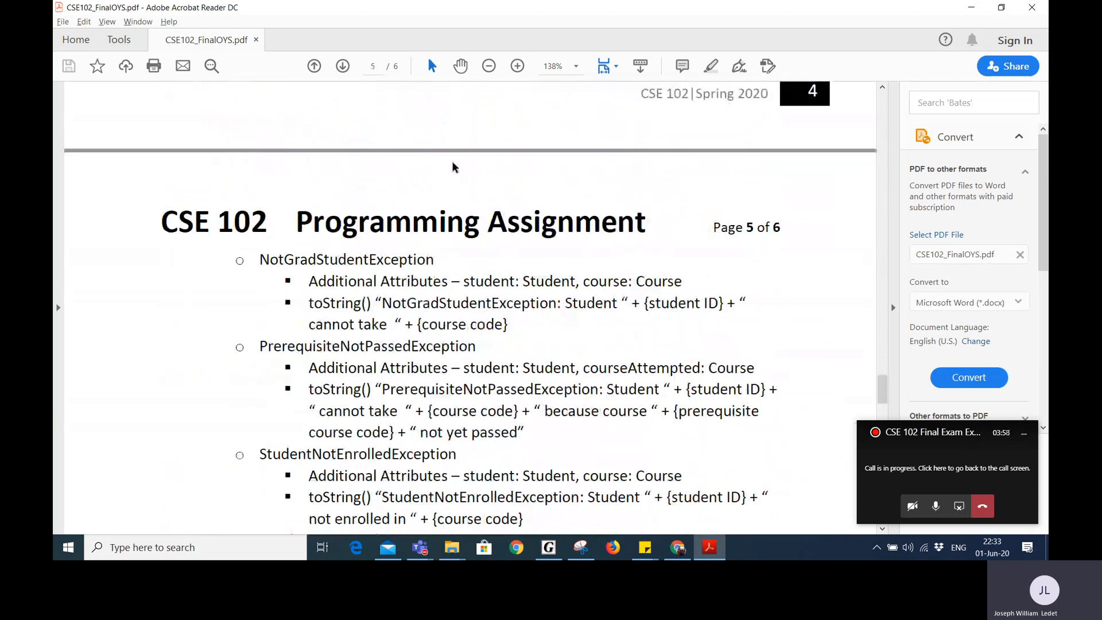
scroll("down", 3)
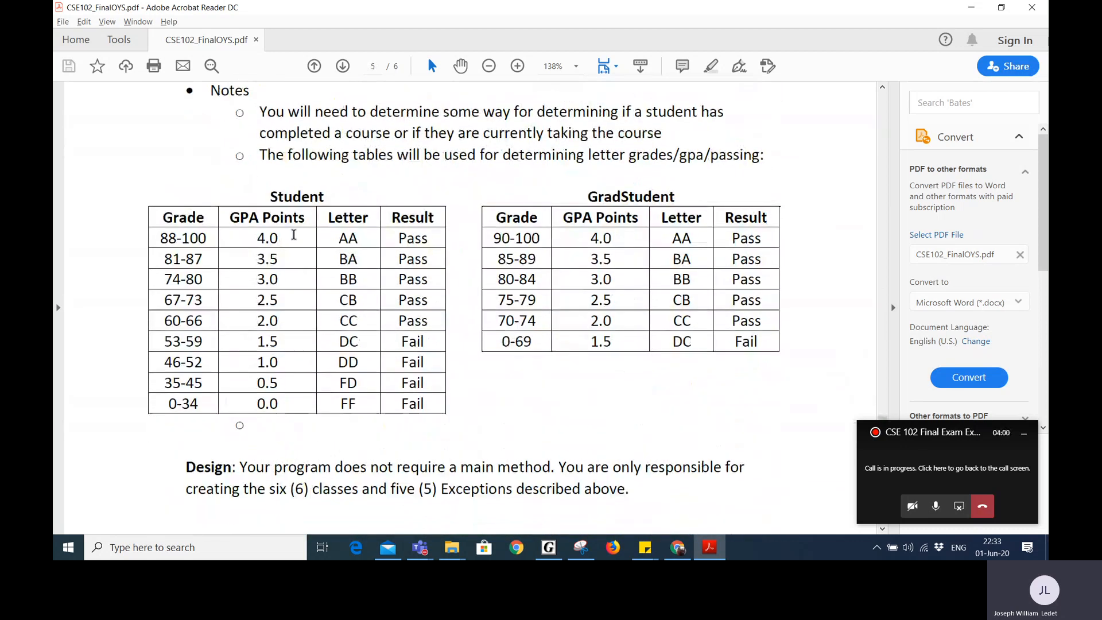
scroll("down", 3)
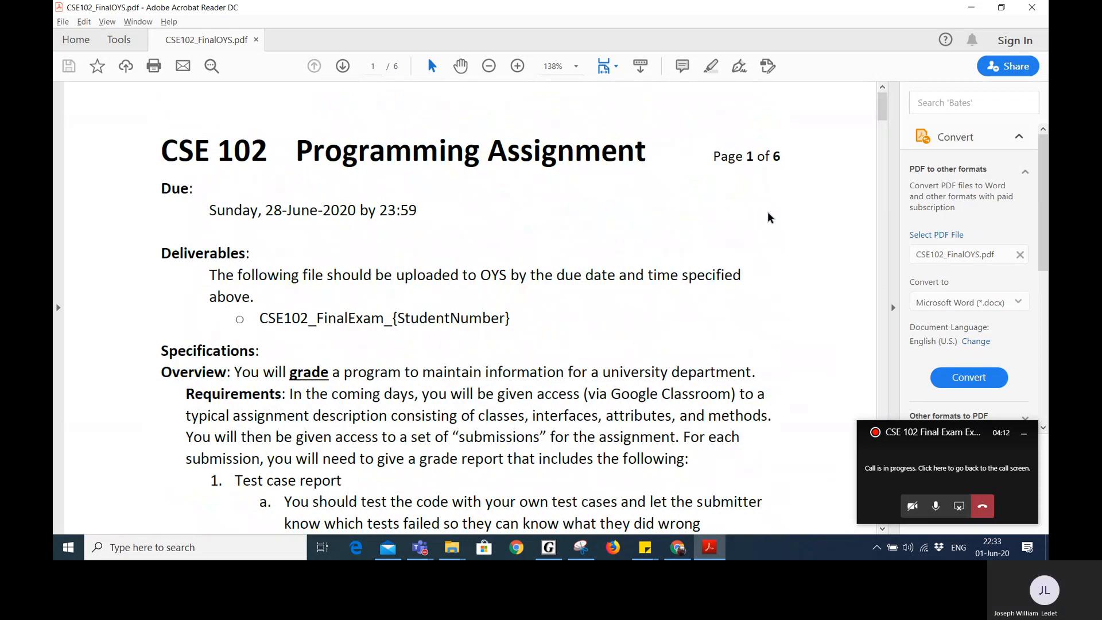
Scroll to the Requirements list and place the cursor in the readability question
scroll("down", 3)
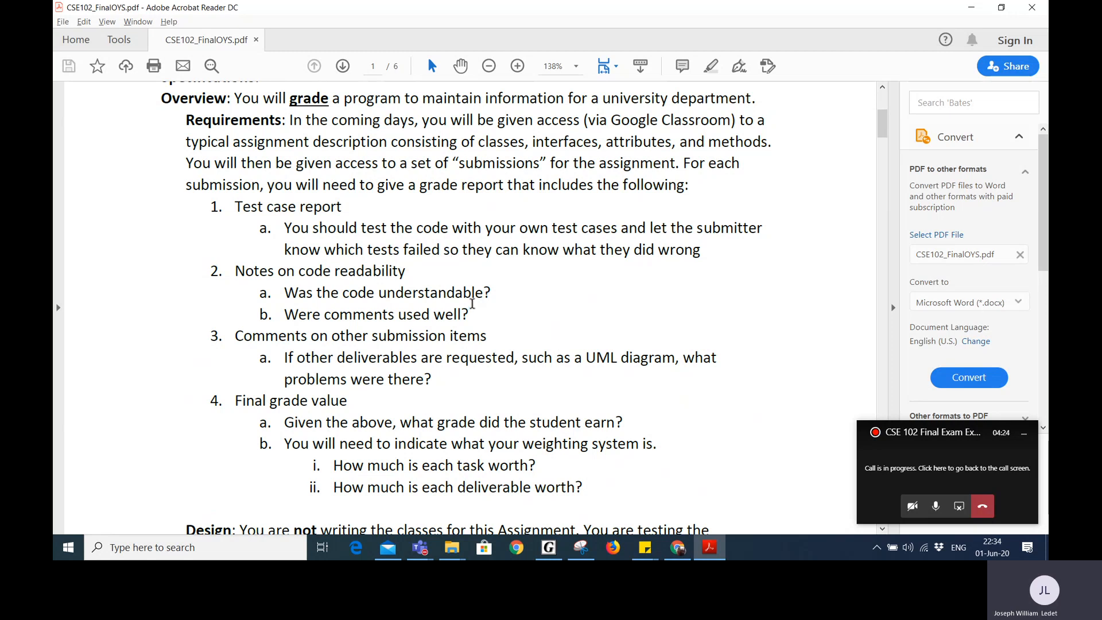
mouse_move(235, 206)
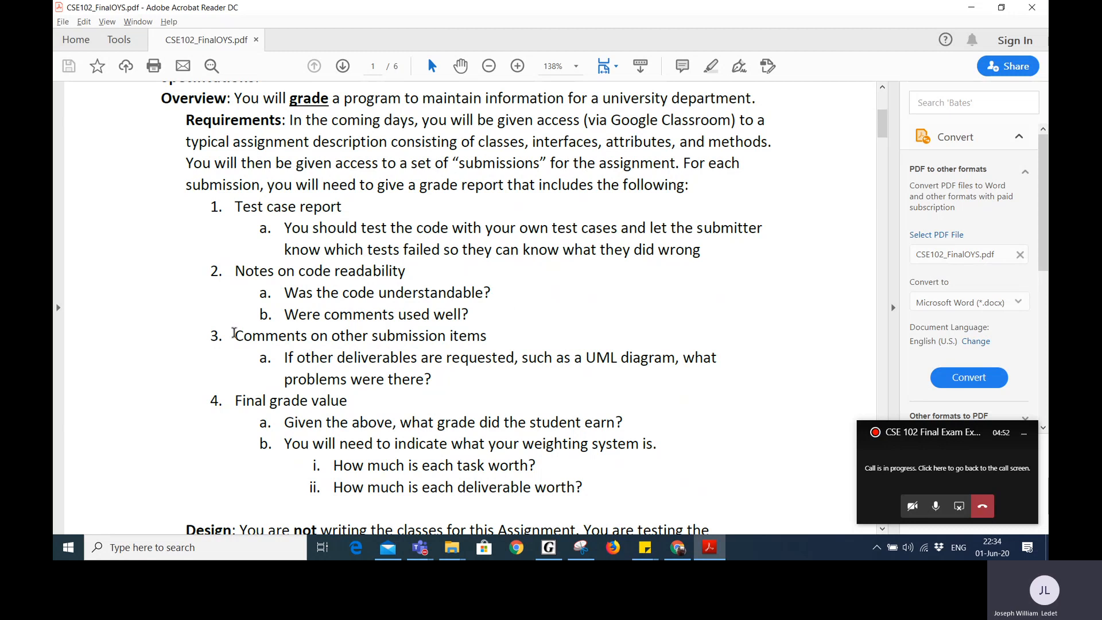
mouse_move(592, 346)
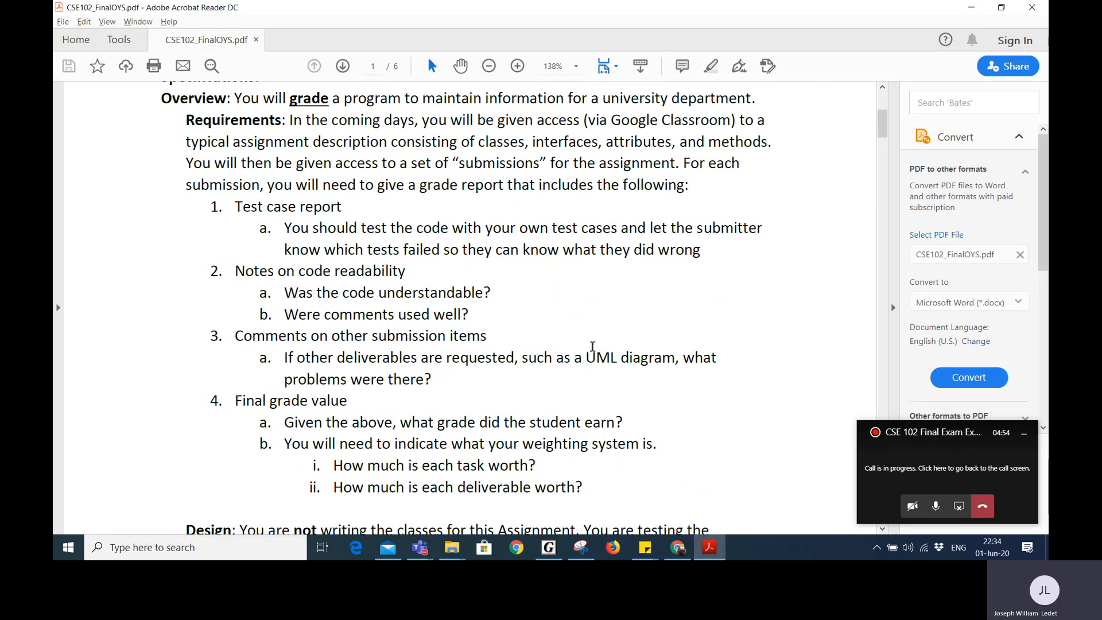
mouse_move(620, 324)
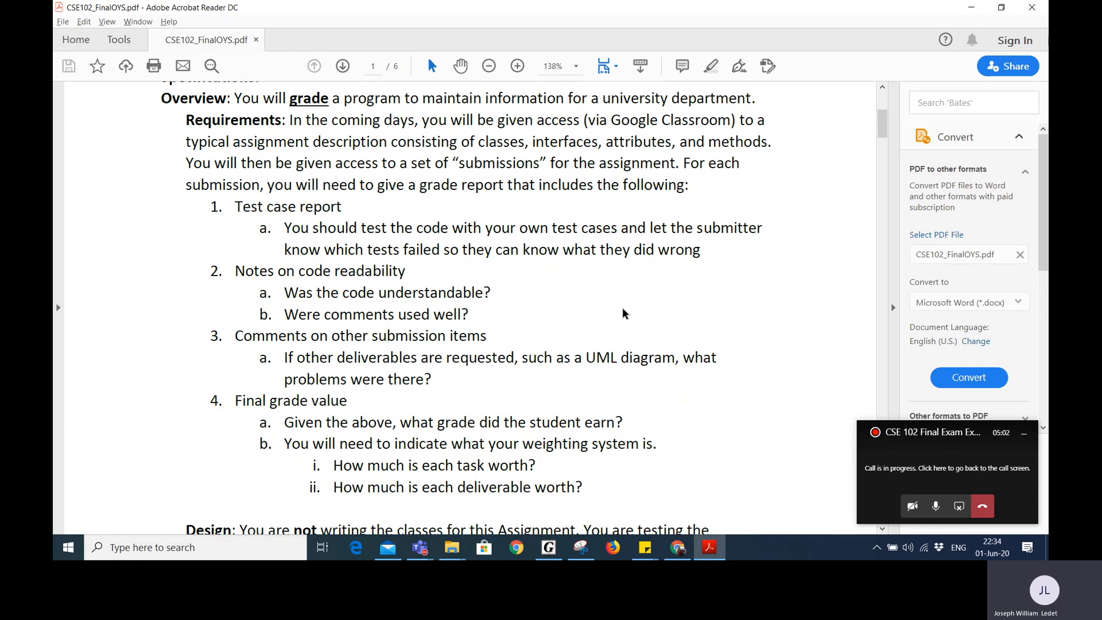
mouse_move(599, 316)
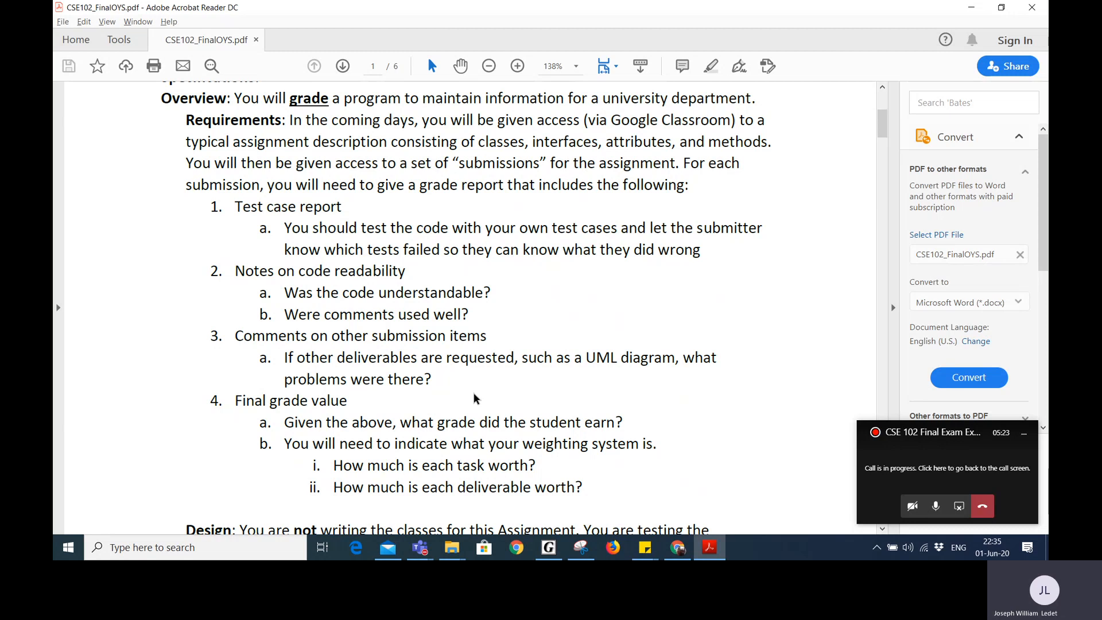
left_click(454, 292)
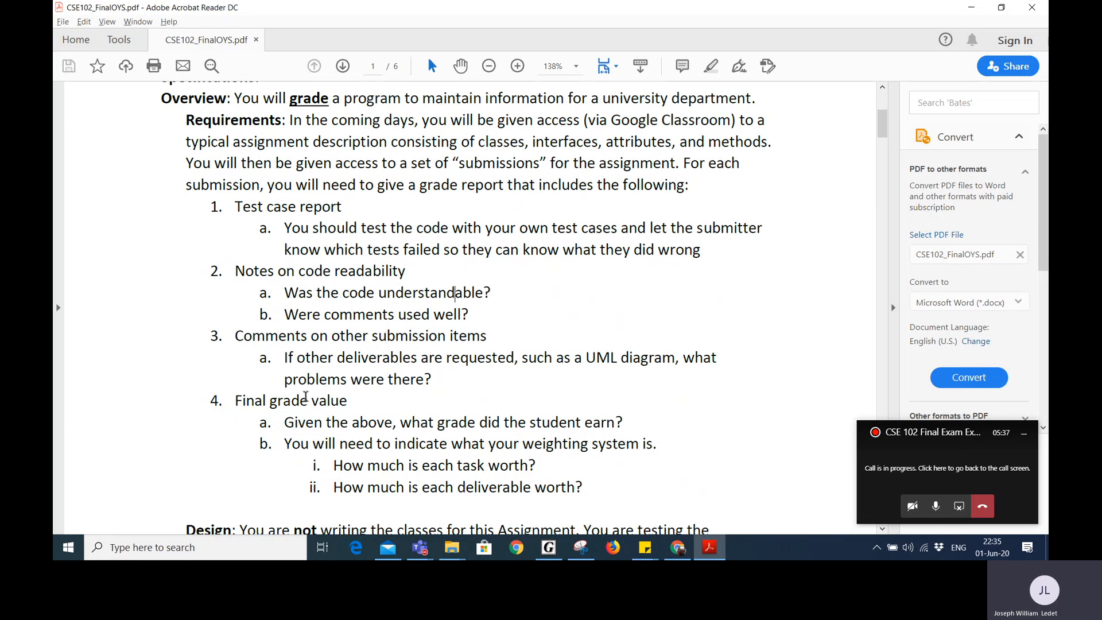
mouse_move(383, 422)
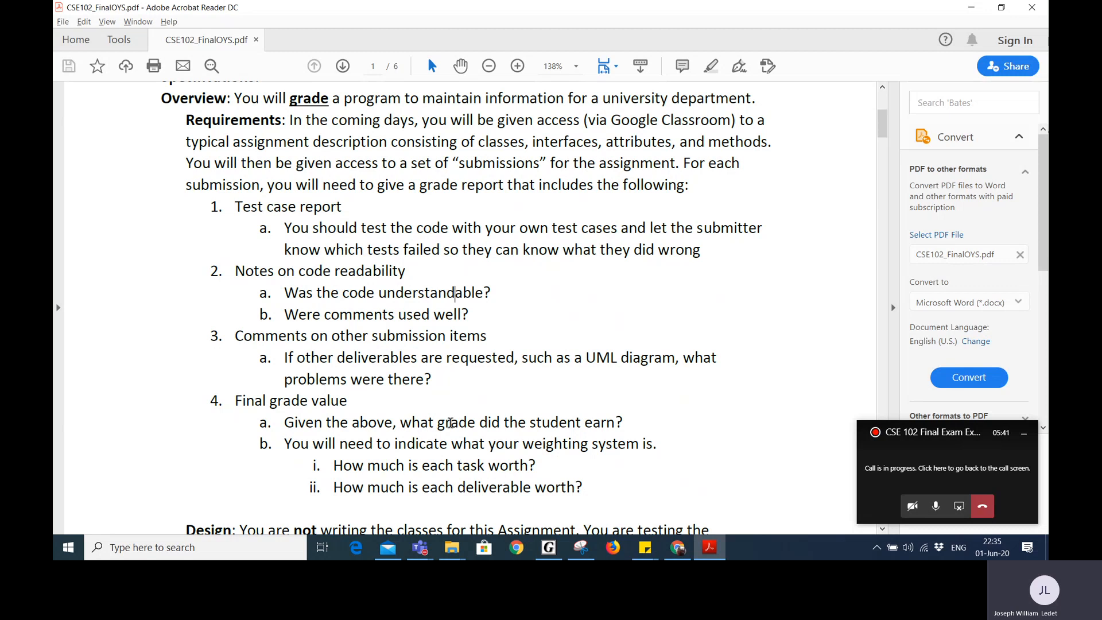
mouse_move(552, 469)
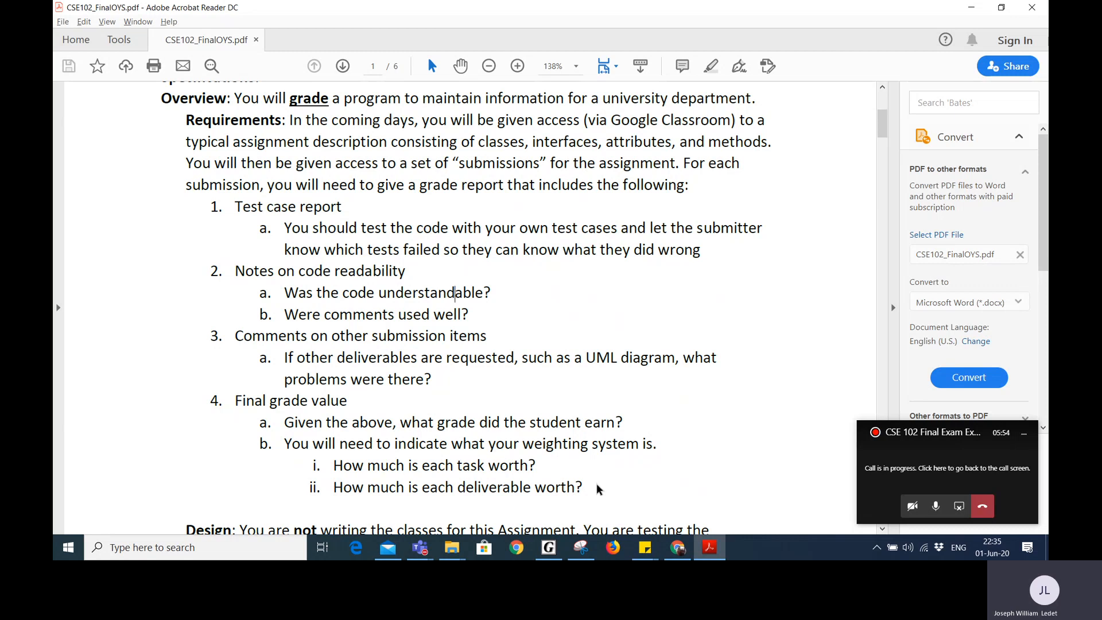
Select the Design sentence 'You are not writing the classes for this Assignment'
scroll("down", 3)
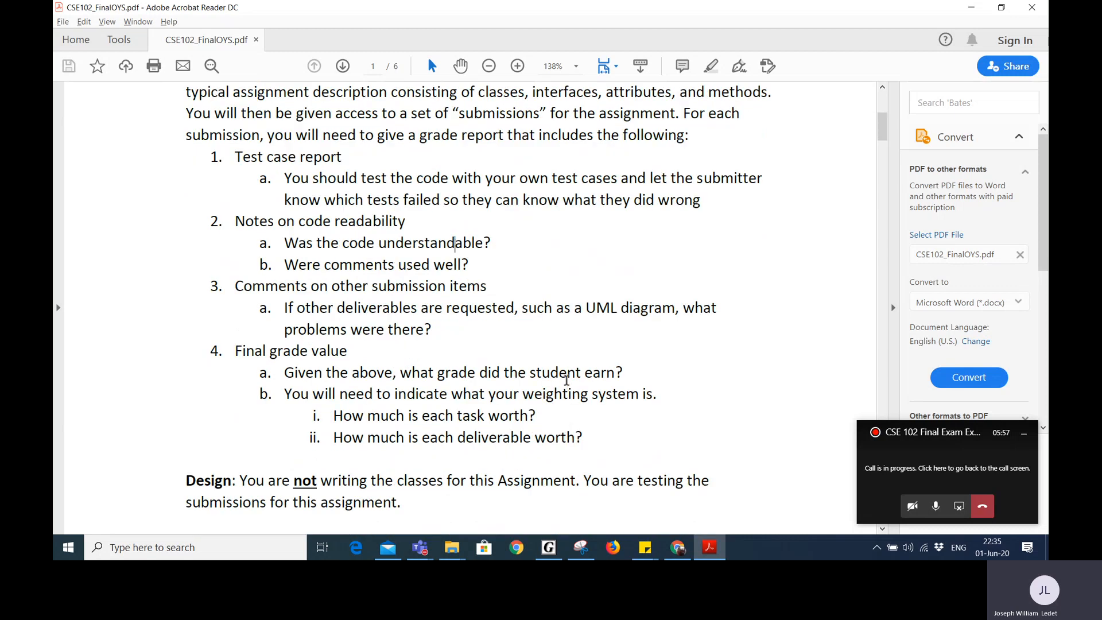
scroll("down", 3)
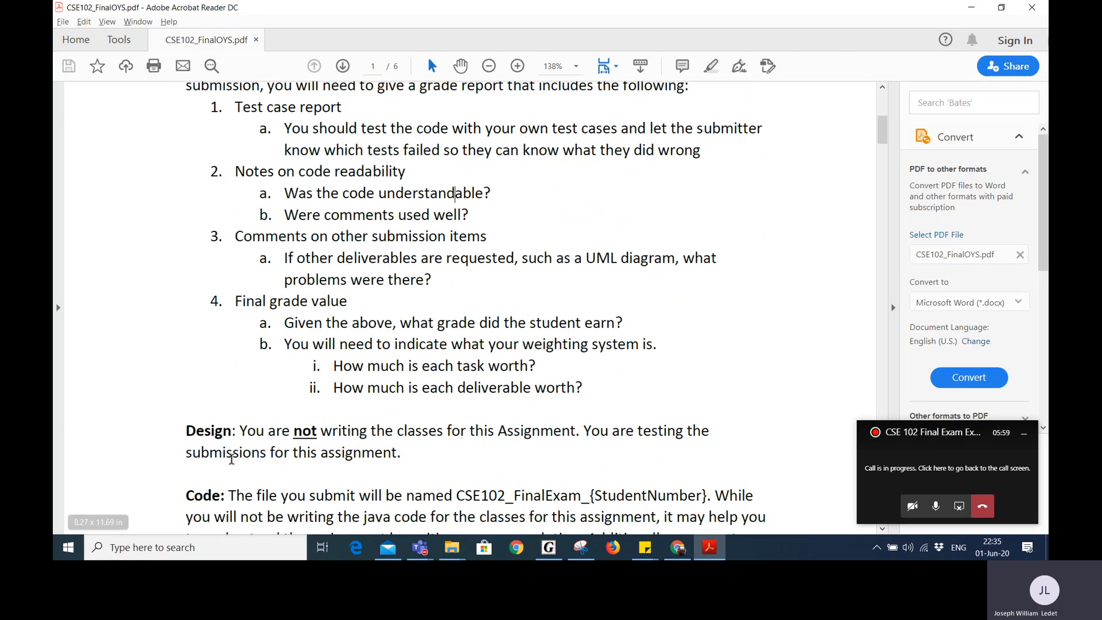
left_click_drag(238, 430, 394, 431)
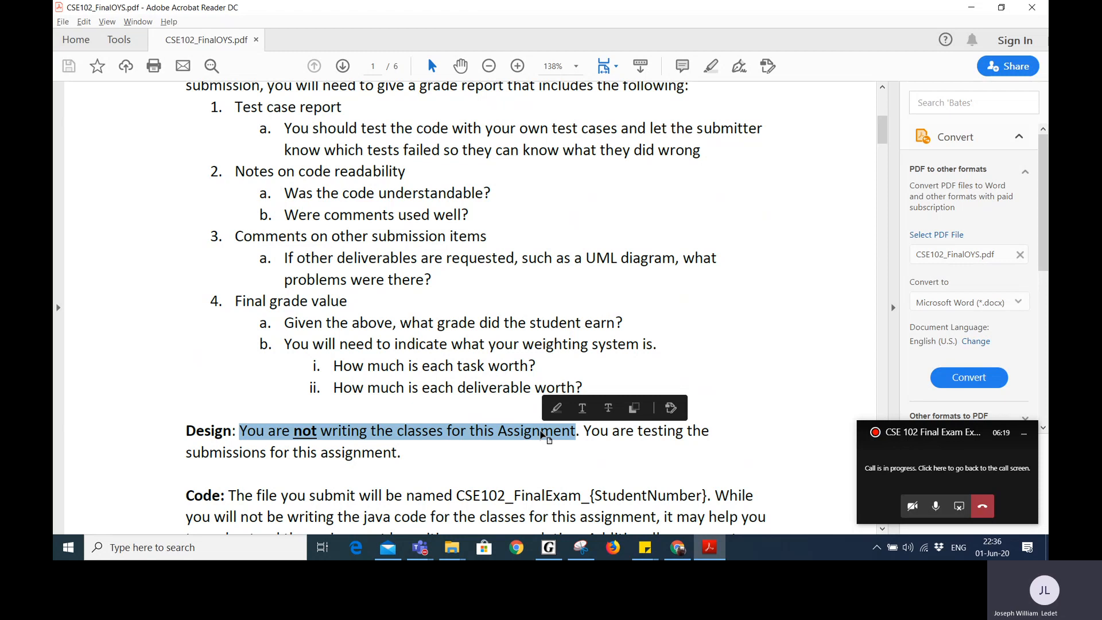
mouse_move(564, 430)
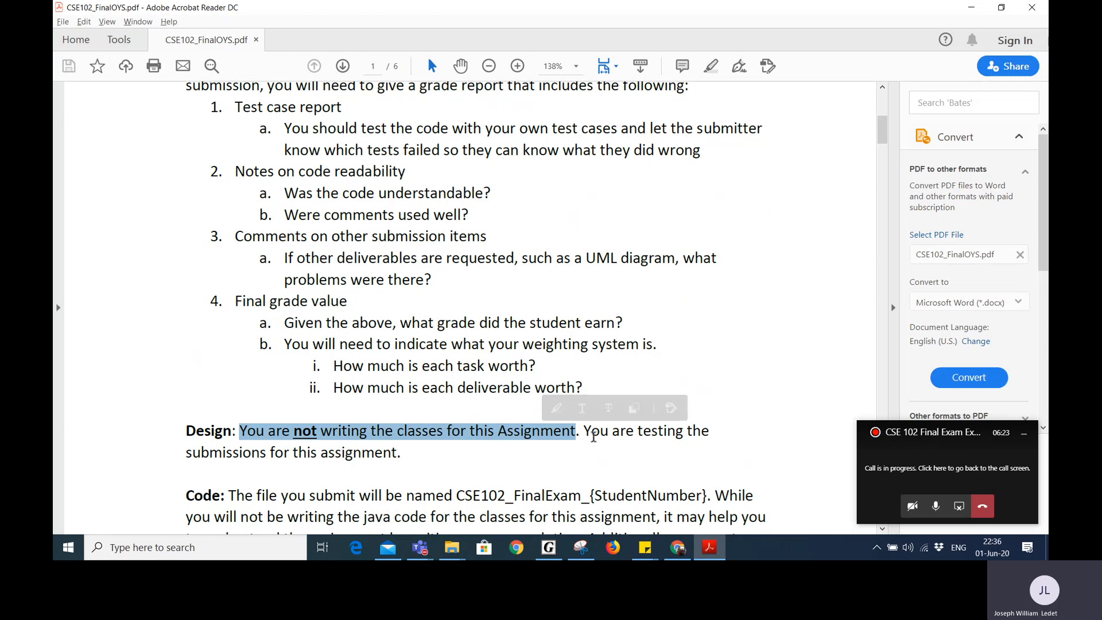
scroll("down", 3)
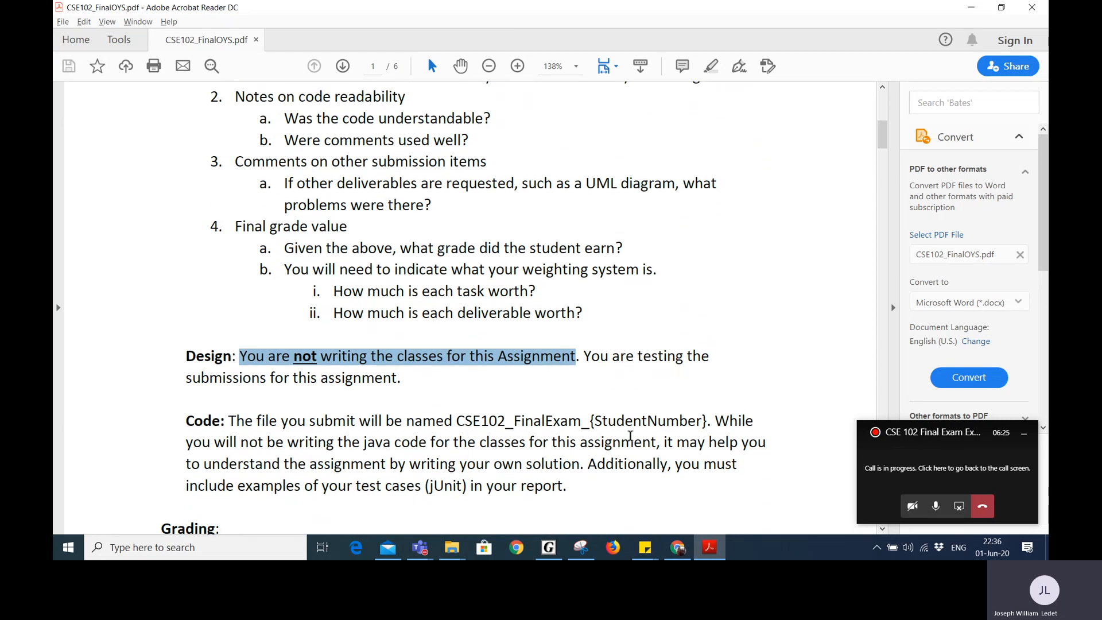
Scroll to the Code paragraph mentioning jUnit test cases
scroll("down", 3)
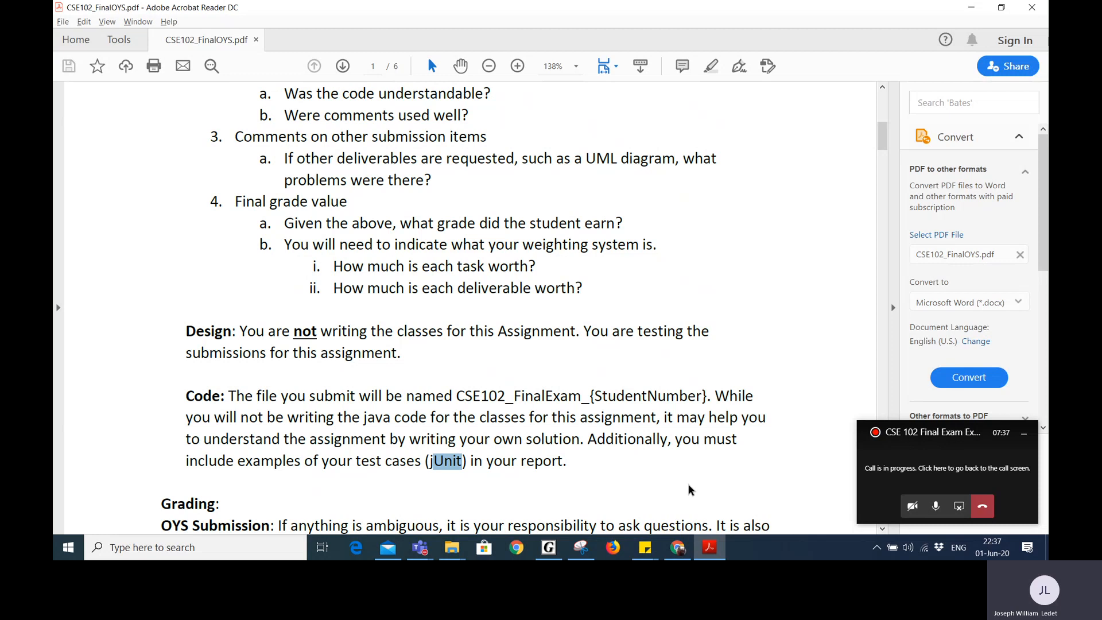
Scroll down past Grading and OYS Submission into page 2's due date and deliverables
scroll("down", 3)
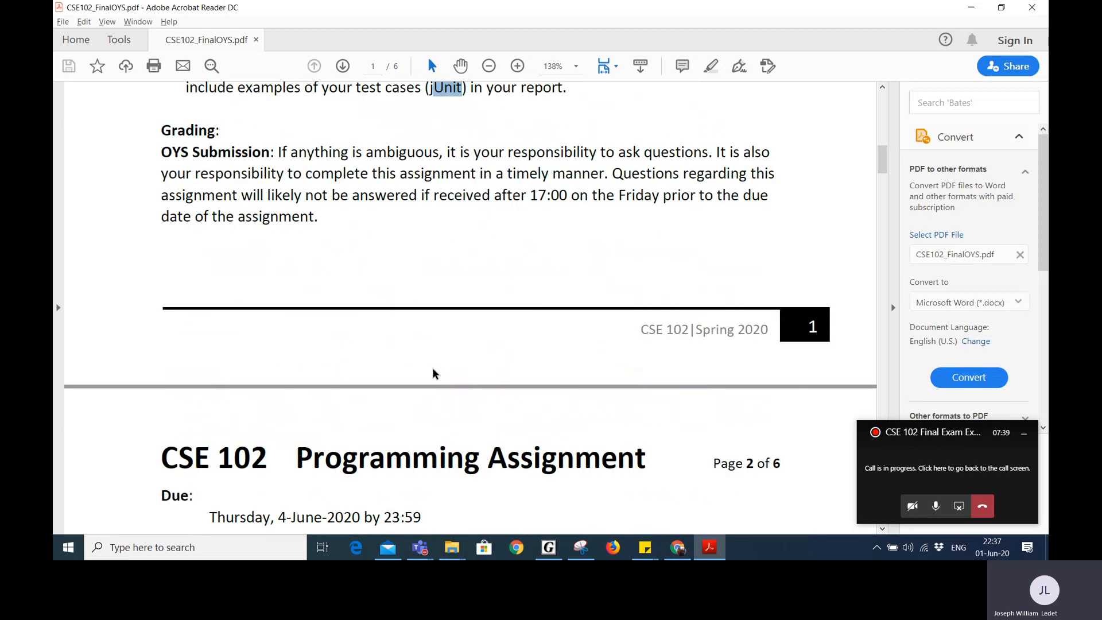
scroll("down", 3)
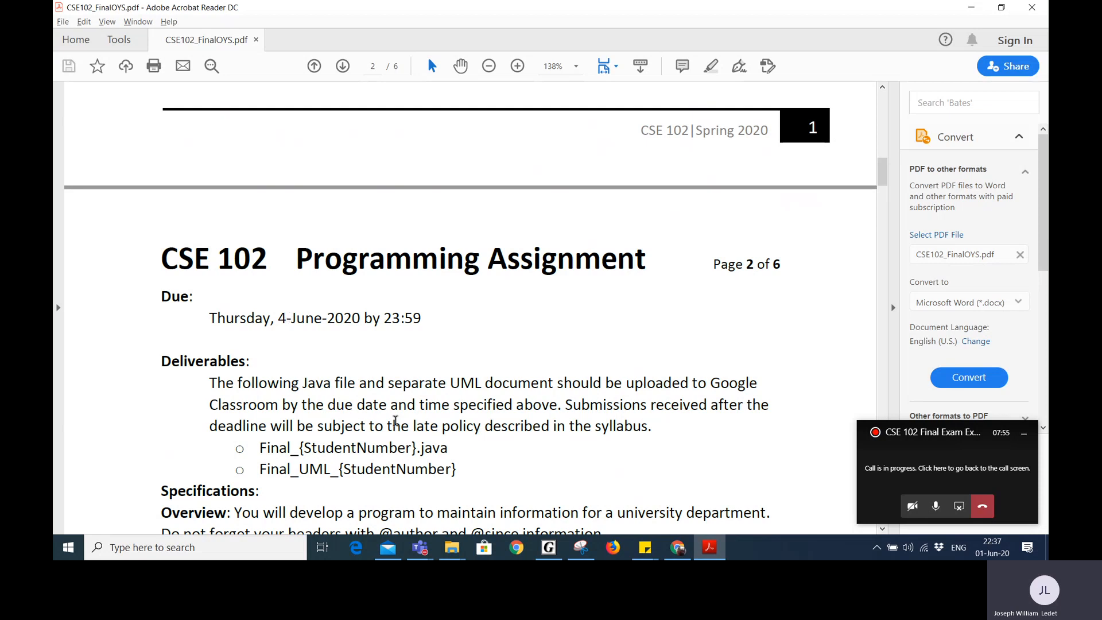
mouse_move(470, 371)
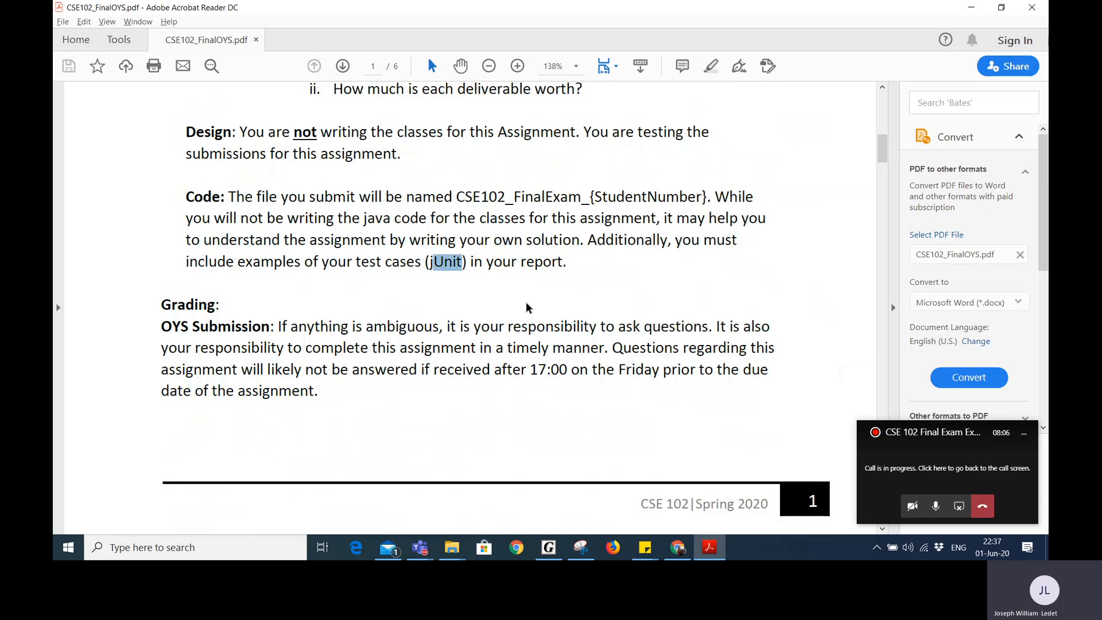
mouse_move(567, 262)
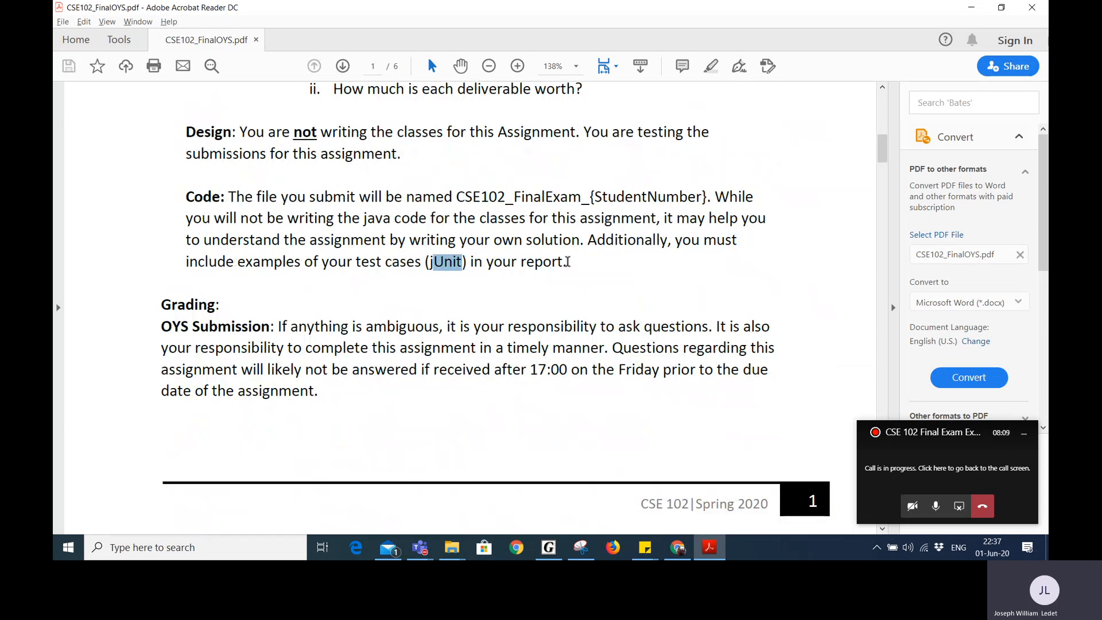